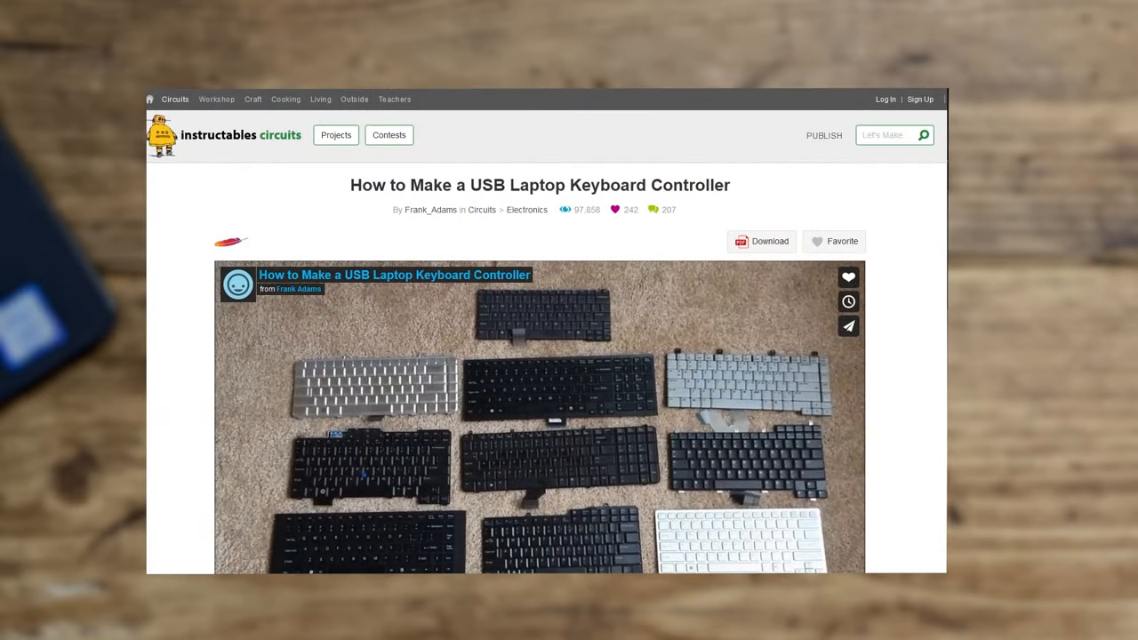
{"action": "mouse_move", "coordinate": [411, 224]}
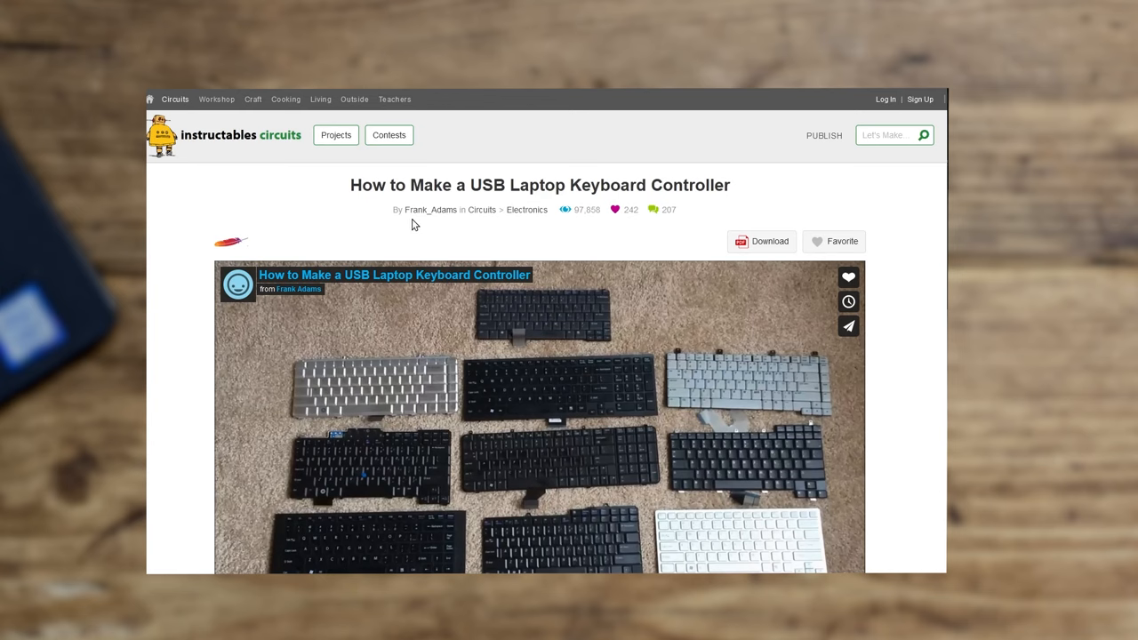
{"action": "mouse_move", "coordinate": [681, 212]}
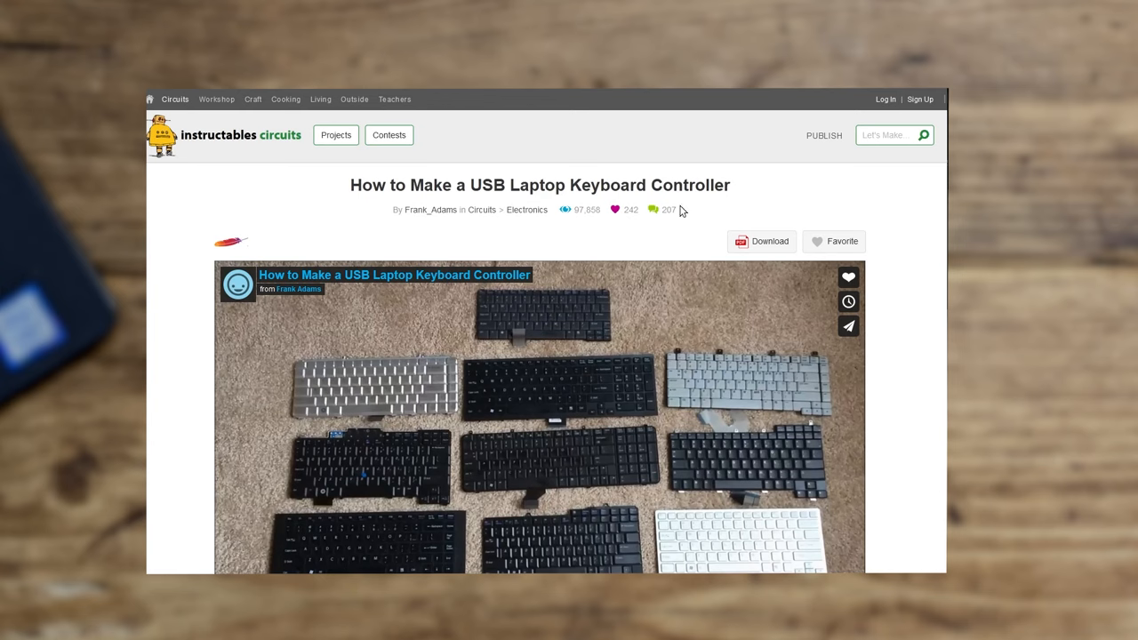
{"action": "mouse_move", "coordinate": [769, 194]}
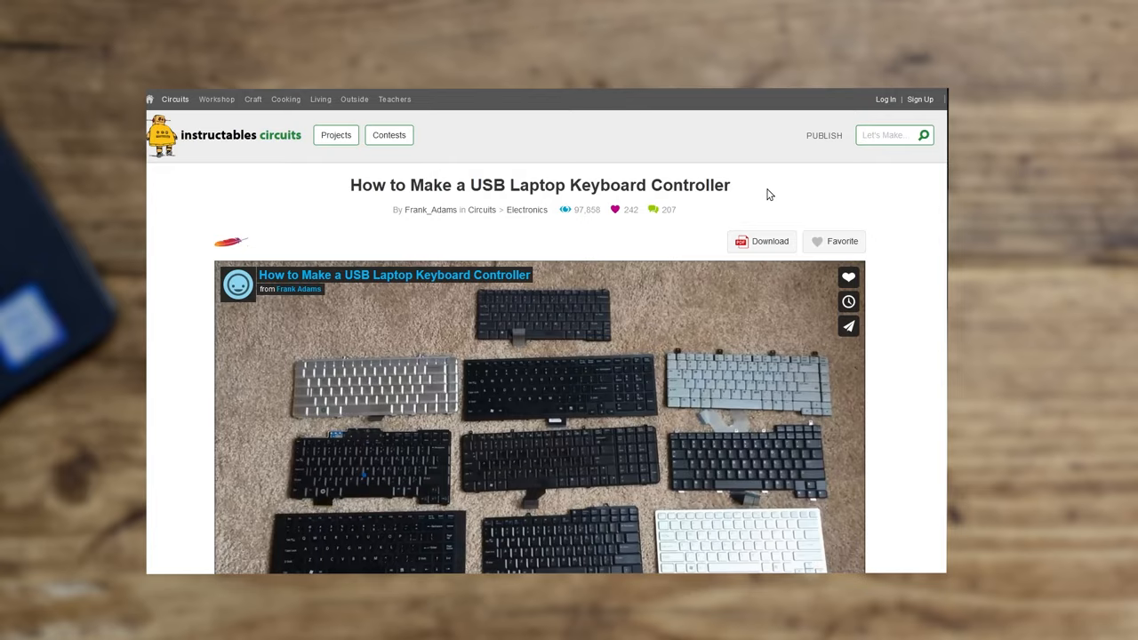
Scroll down Keyboard_without_number_pad.txt to review the pin pairs recorded for each key
{"action": "scroll", "scroll_direction": "down", "scroll_amount": 3}
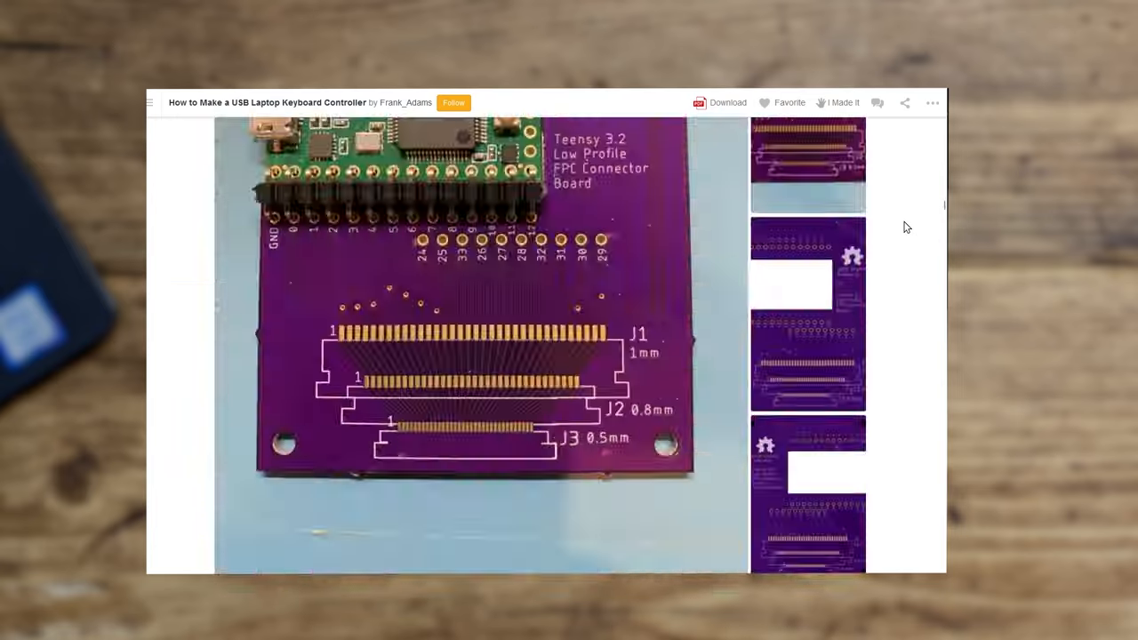
{"action": "scroll", "scroll_direction": "down", "scroll_amount": 3}
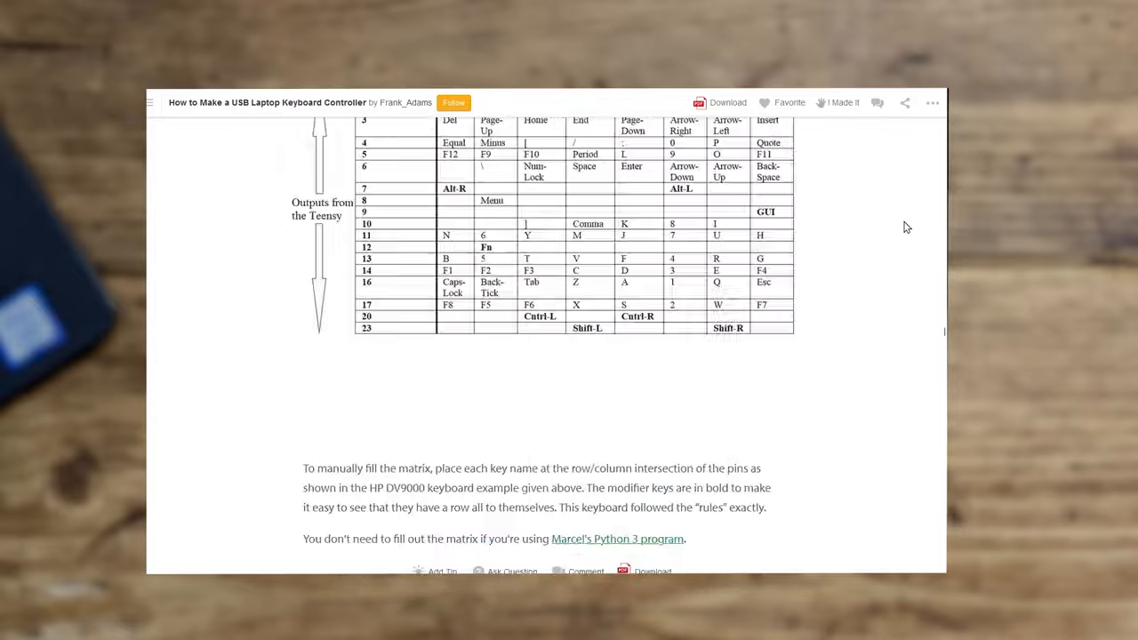
{"action": "scroll", "scroll_direction": "down", "scroll_amount": 3}
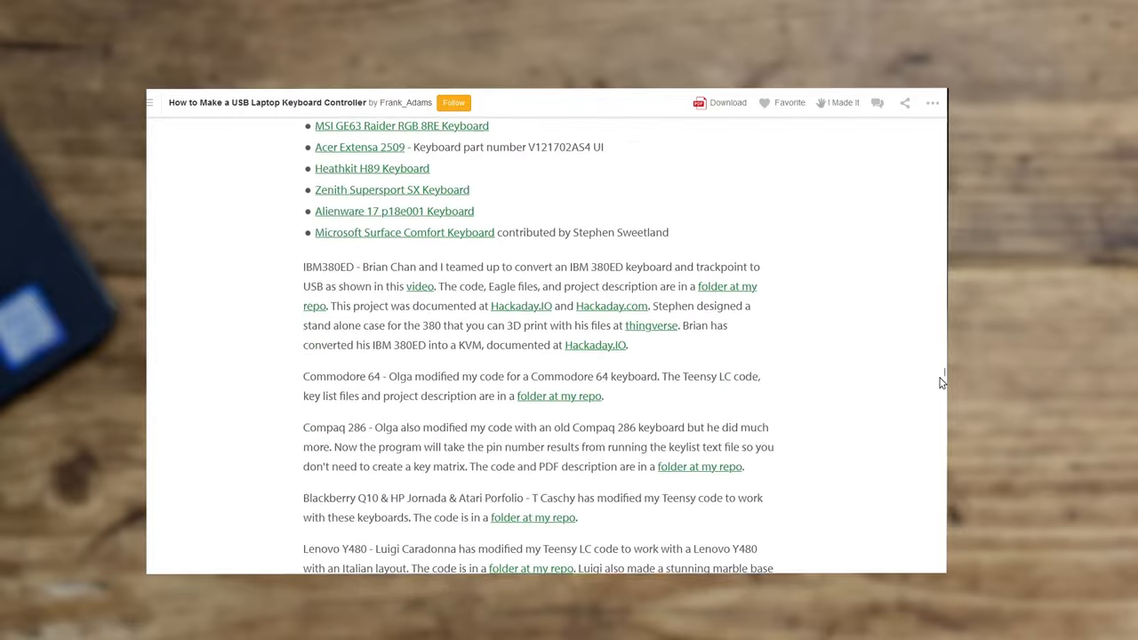
{"action": "scroll", "scroll_direction": "down", "scroll_amount": 3}
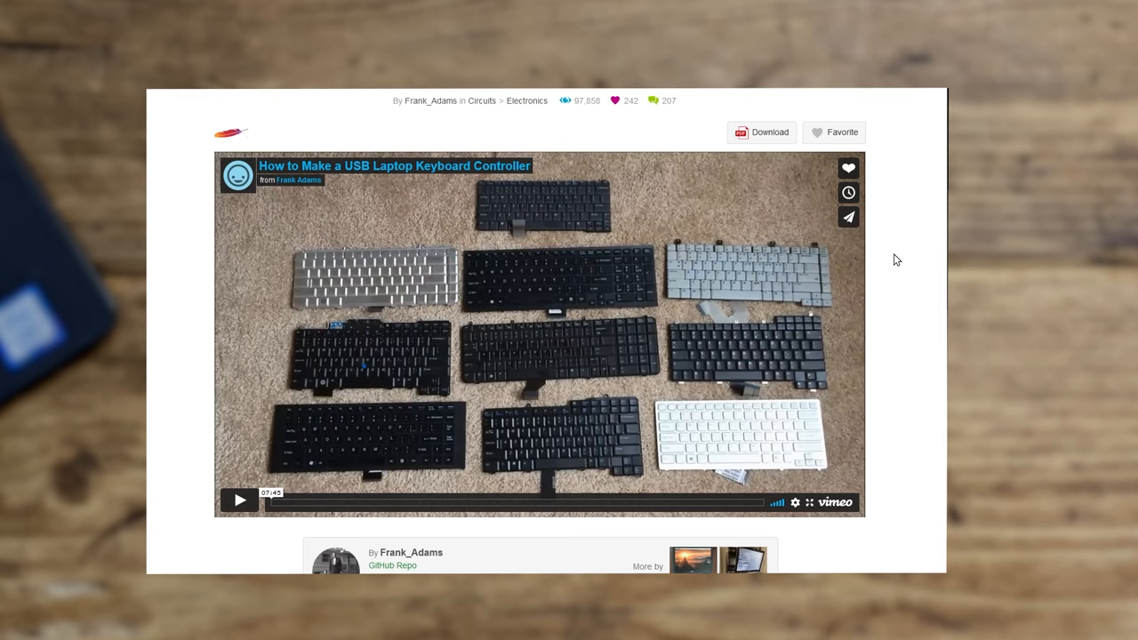
{"action": "mouse_move", "coordinate": [397, 464]}
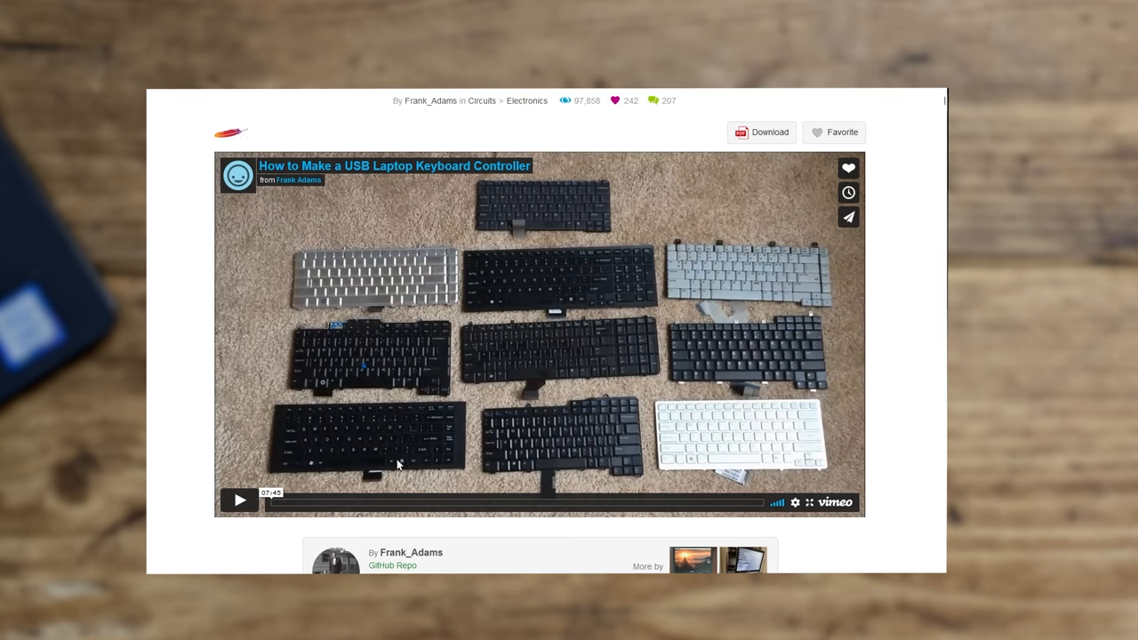
{"action": "mouse_move", "coordinate": [940, 350]}
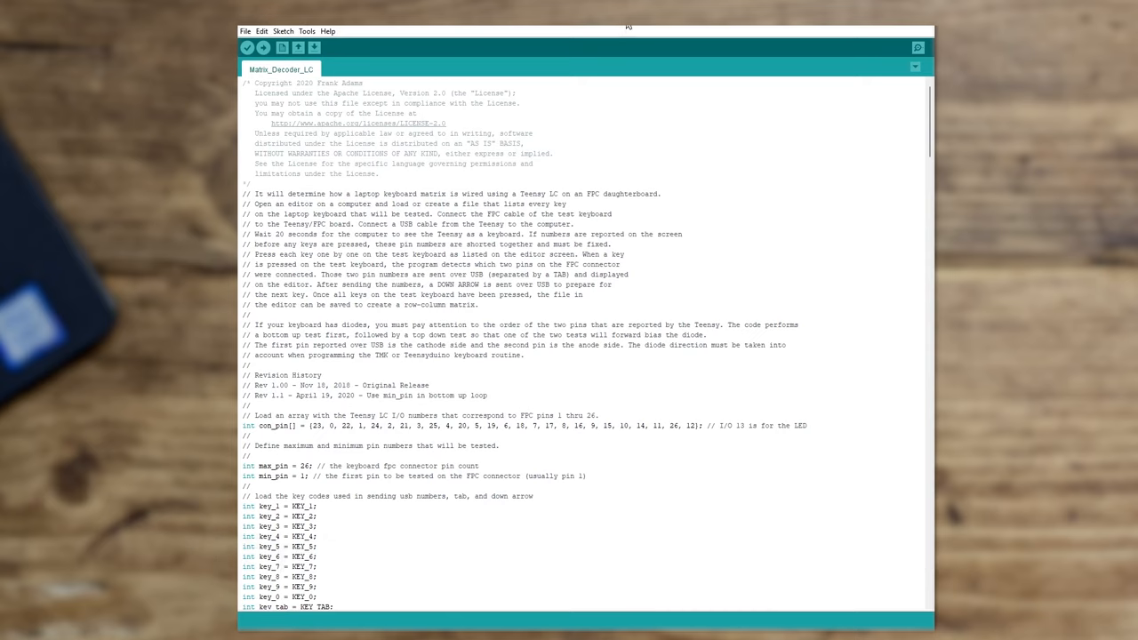
{"action": "mouse_move", "coordinate": [304, 80]}
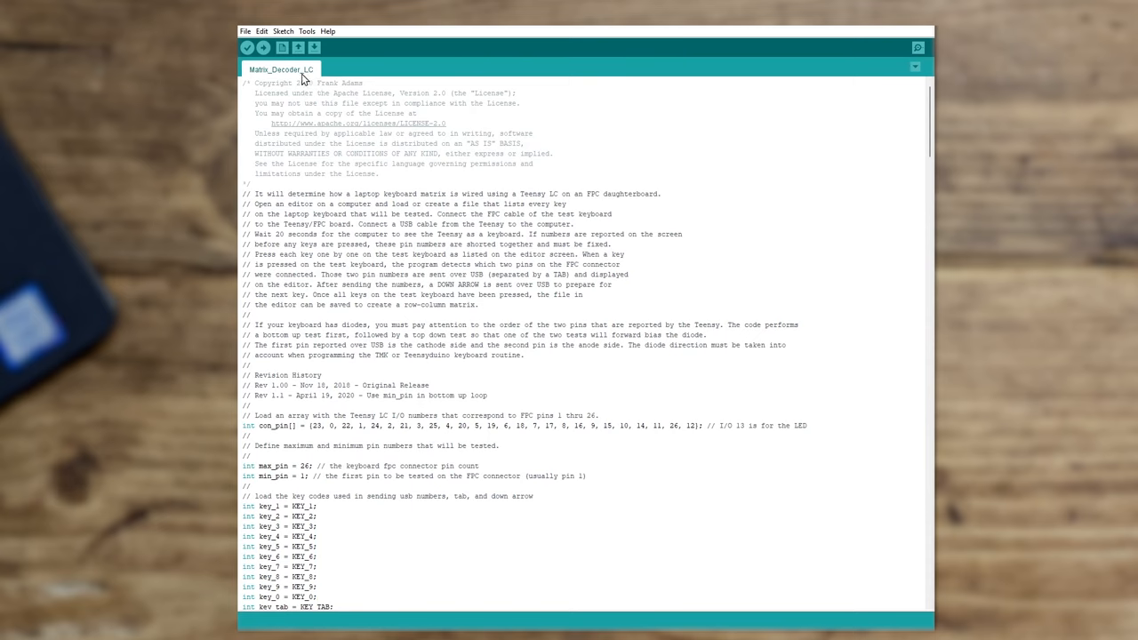
{"action": "mouse_move", "coordinate": [568, 325]}
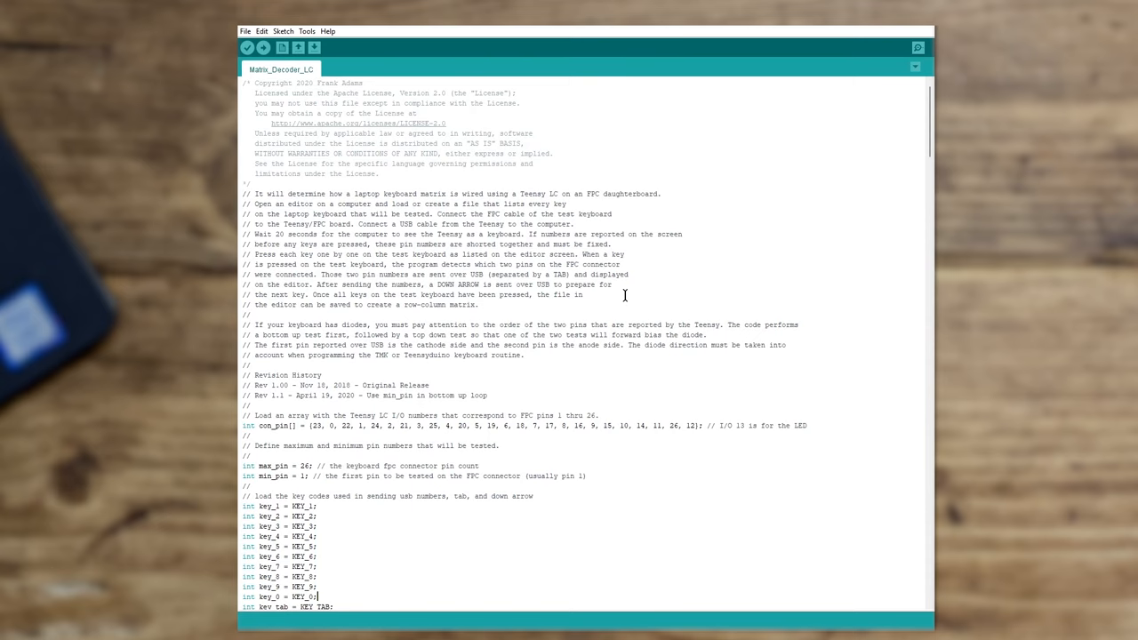
{"action": "scroll", "scroll_direction": "down", "scroll_amount": 3}
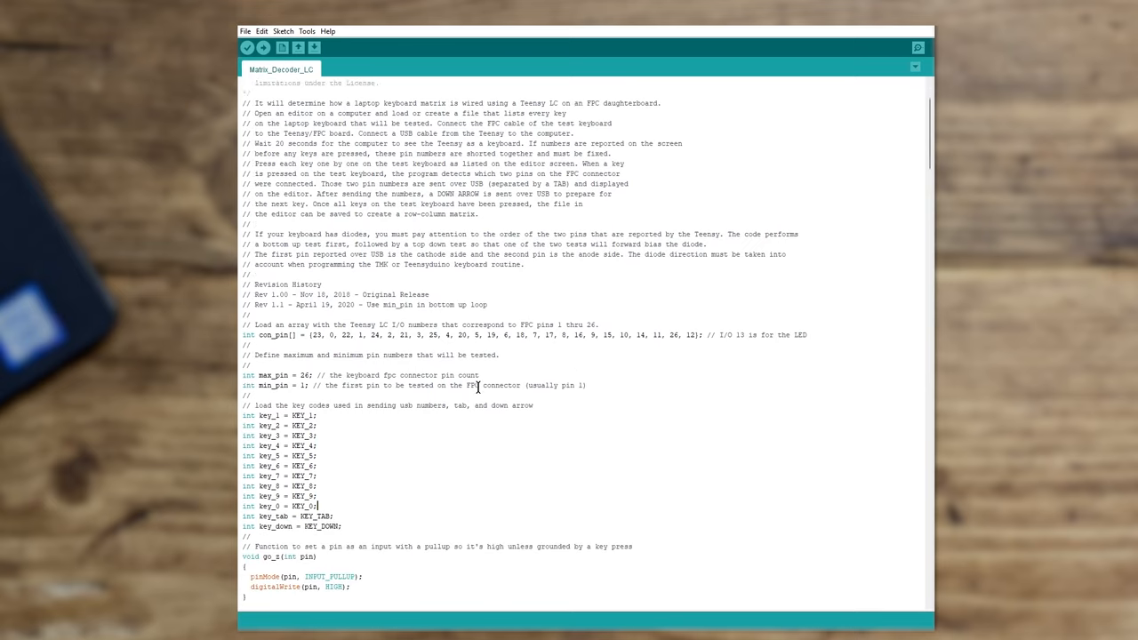
{"action": "scroll", "scroll_direction": "down", "scroll_amount": 3}
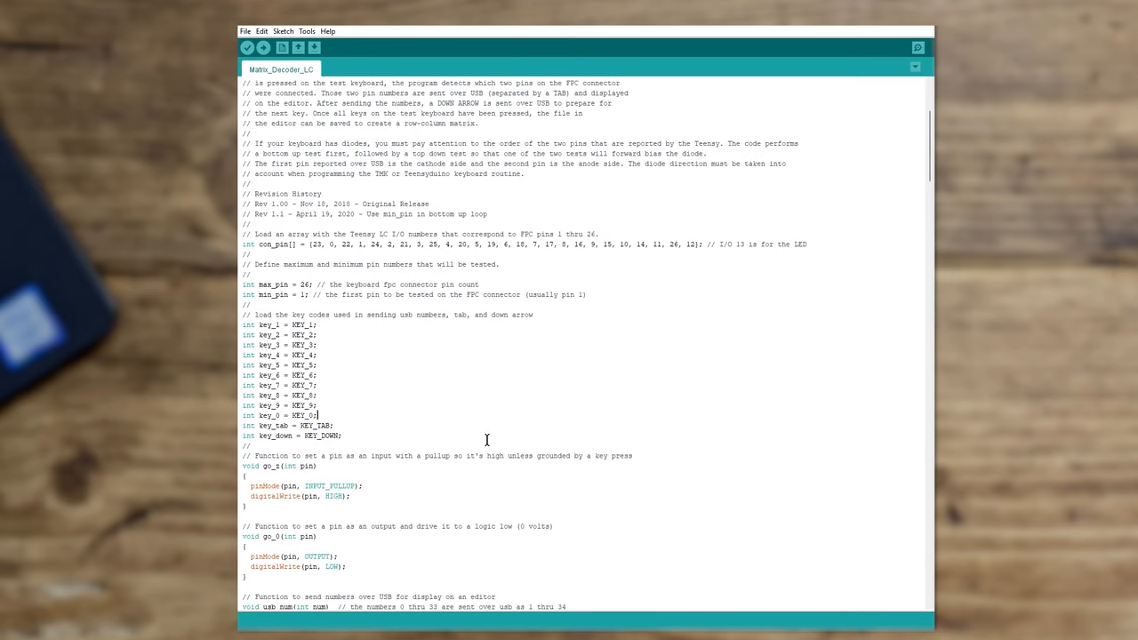
{"action": "scroll", "scroll_direction": "down", "scroll_amount": 3}
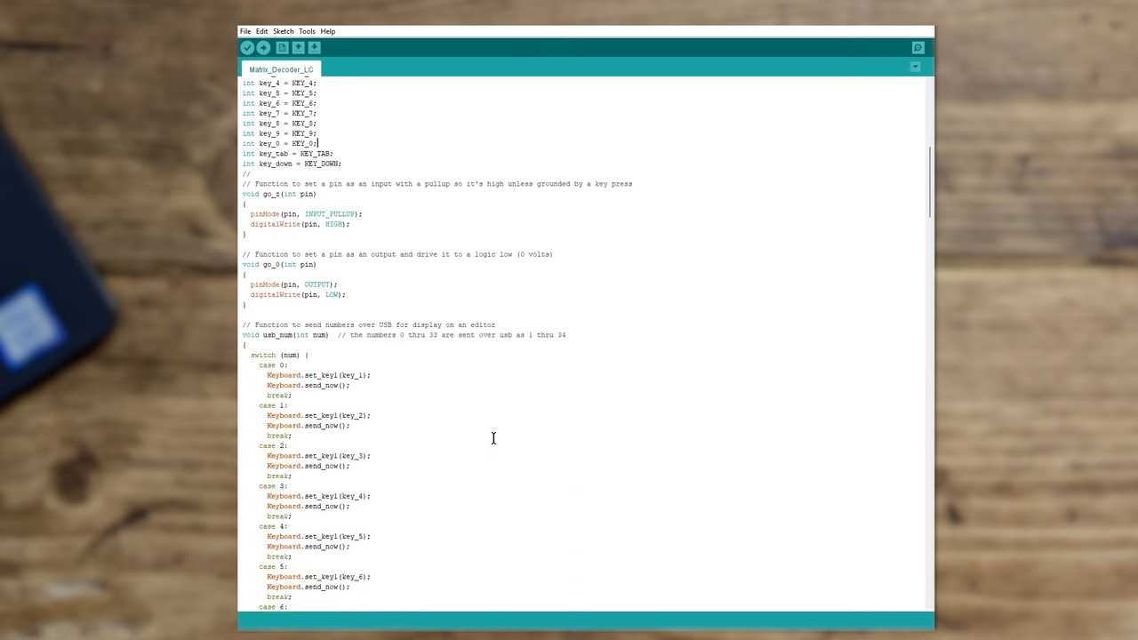
{"action": "scroll", "scroll_direction": "down", "scroll_amount": 3}
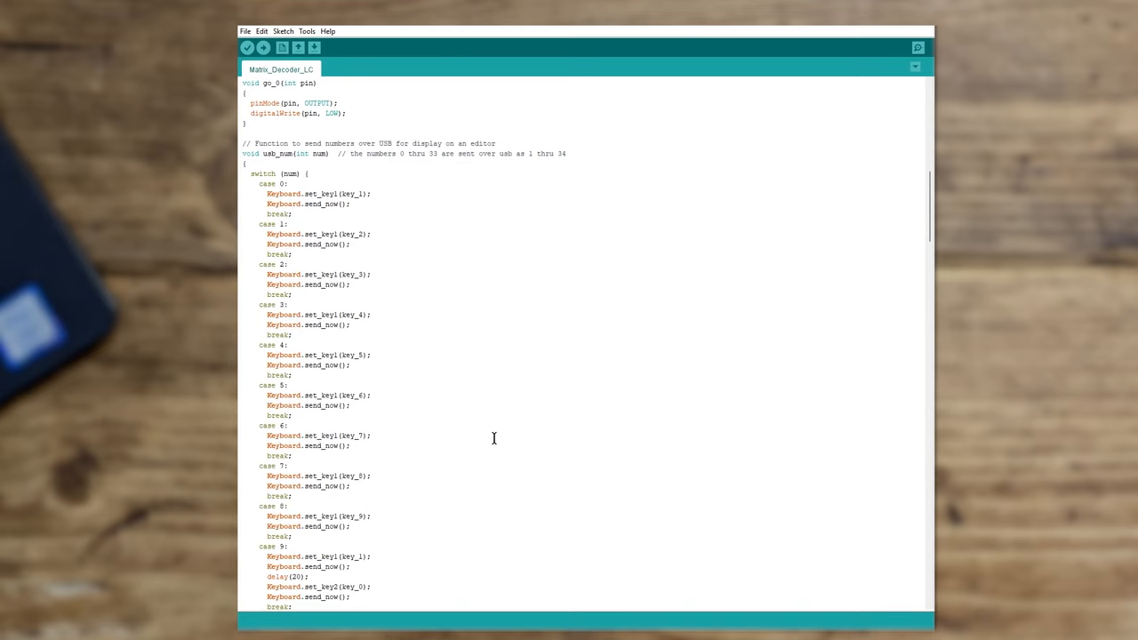
{"action": "mouse_move", "coordinate": [571, 529]}
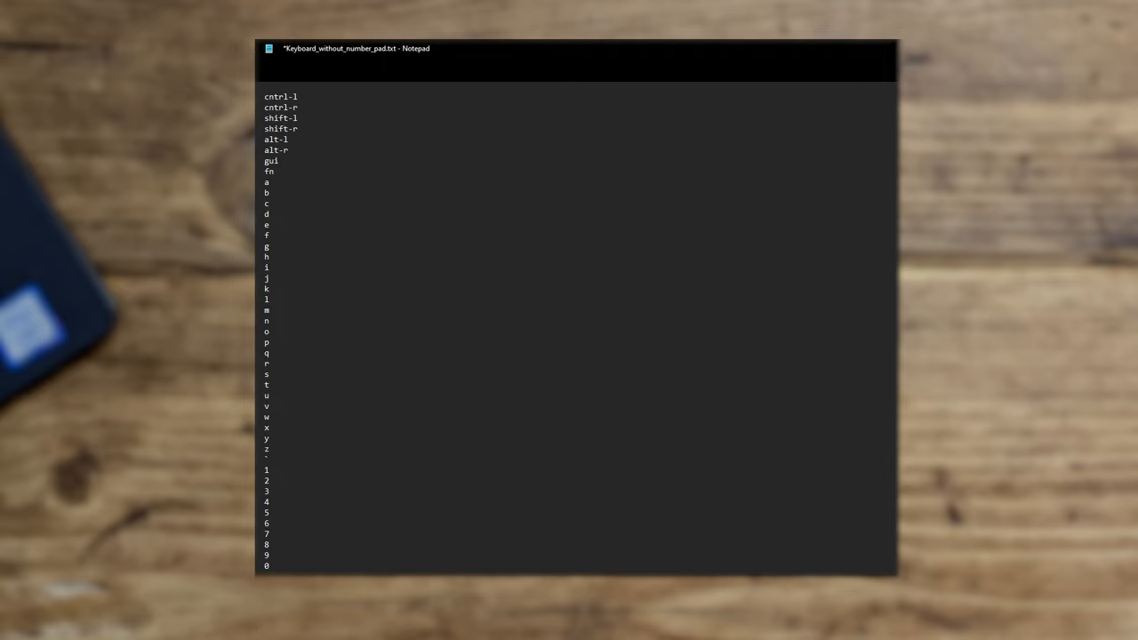
{"action": "mouse_move", "coordinate": [401, 107]}
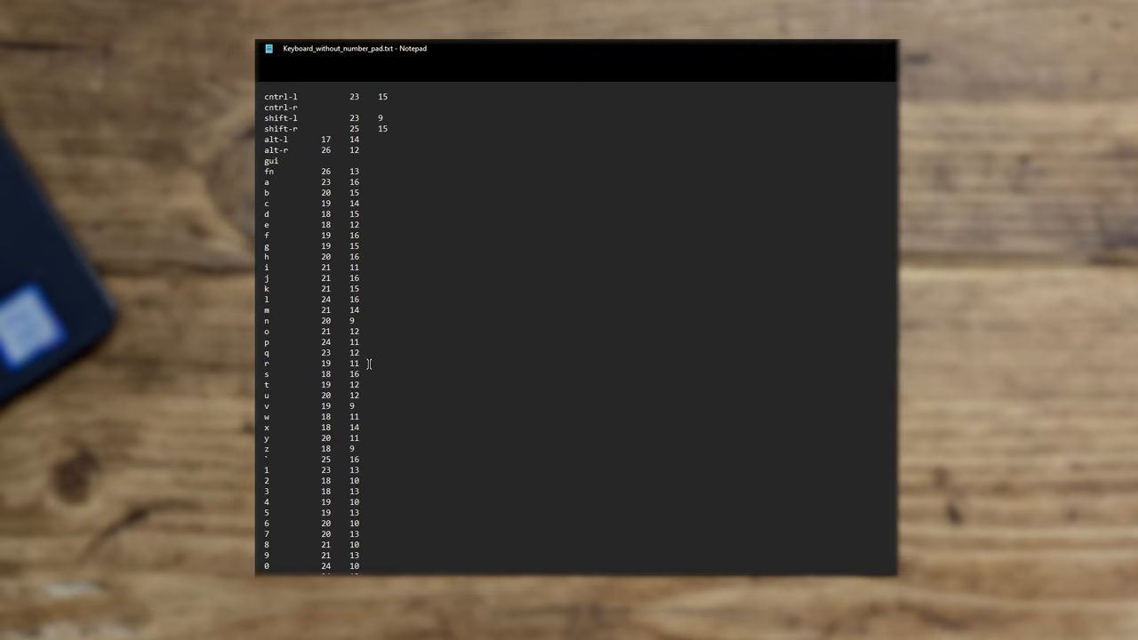
Check the cntrl-r row missing its pins and select key 4's recorded pin number
{"action": "left_click", "coordinate": [379, 107]}
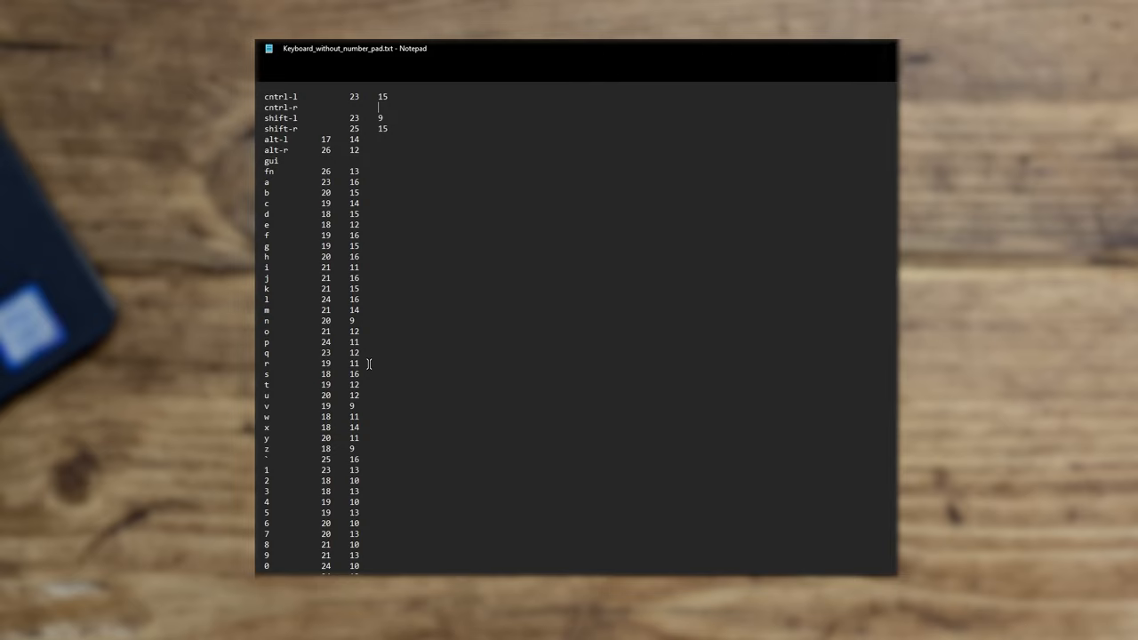
{"action": "mouse_move", "coordinate": [340, 473]}
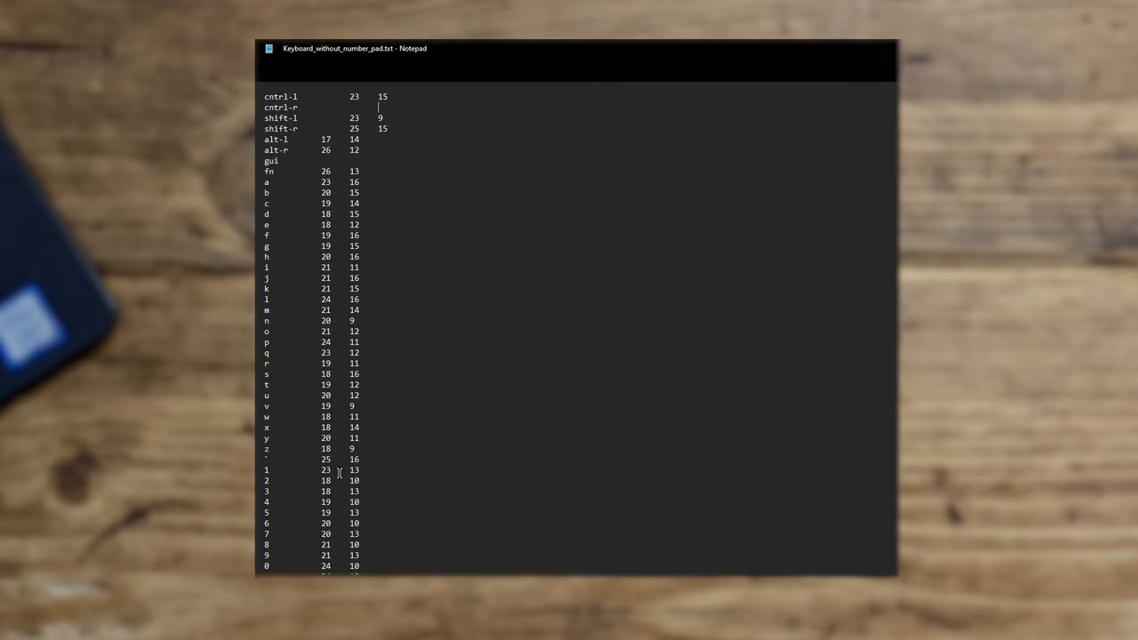
{"action": "scroll", "scroll_direction": "down", "scroll_amount": 3}
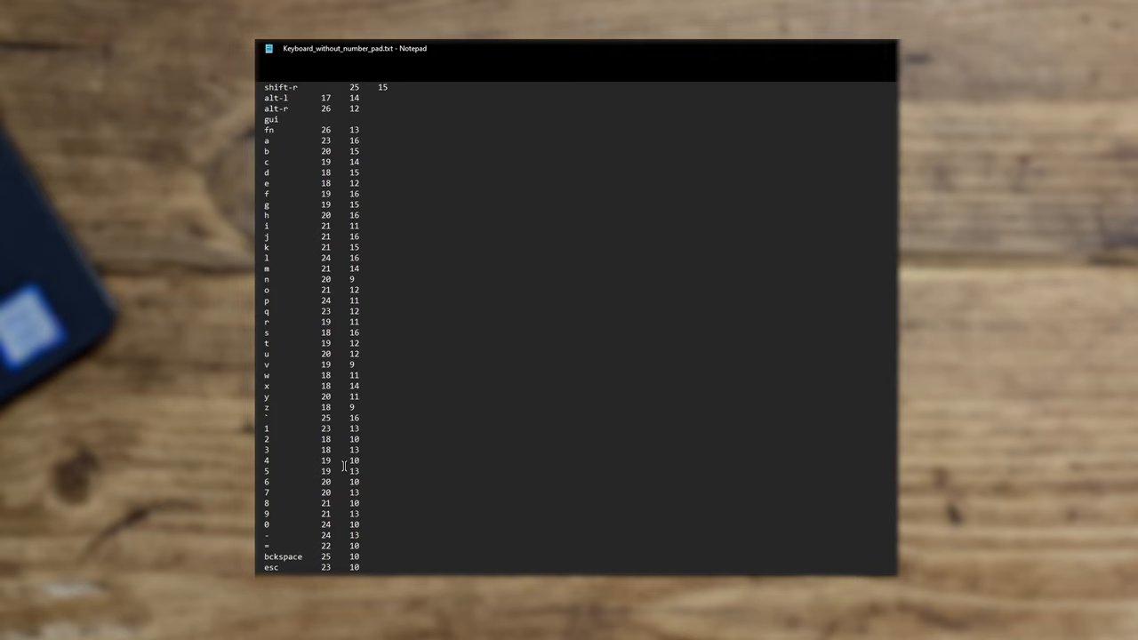
{"action": "mouse_move", "coordinate": [308, 338]}
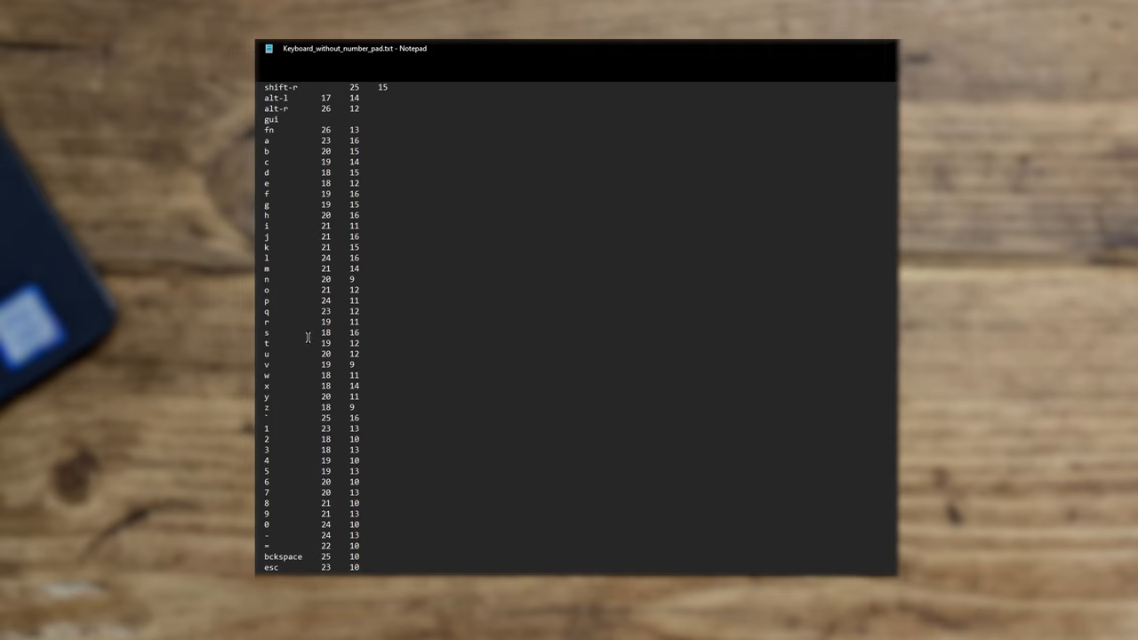
{"action": "double_click", "coordinate": [325, 364]}
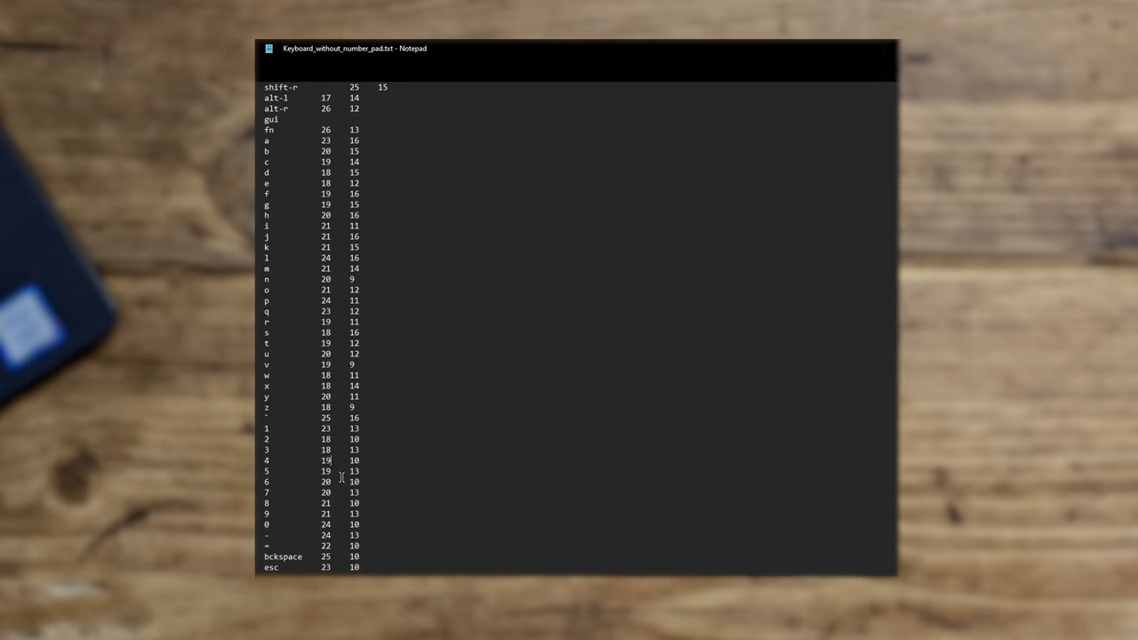
{"action": "mouse_move", "coordinate": [311, 386]}
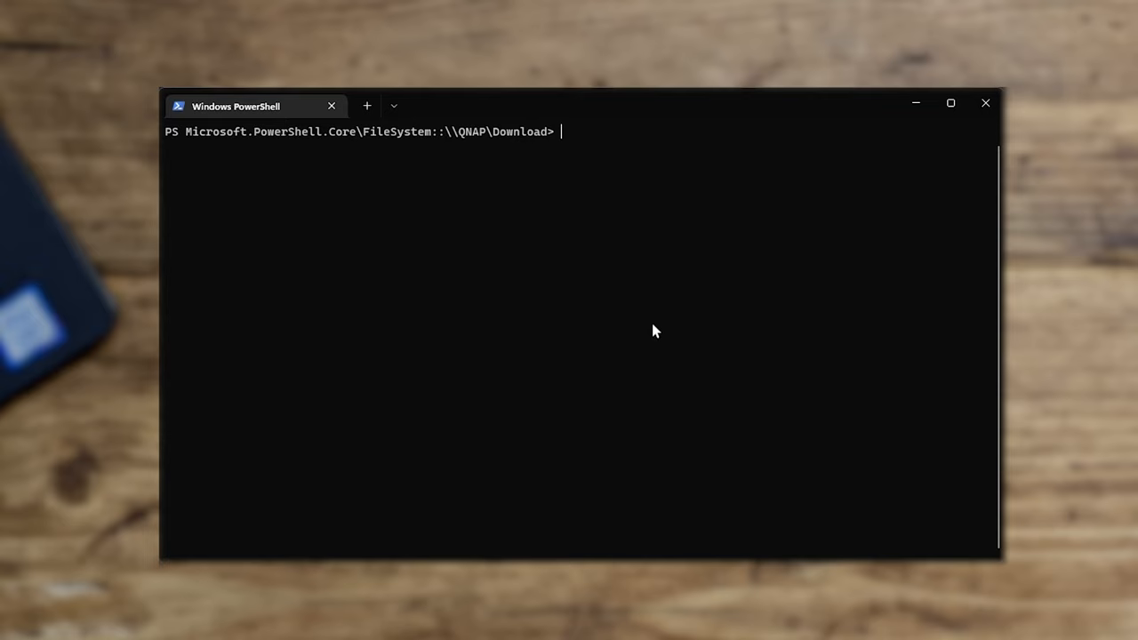
{"action": "type", "text": "cls"}
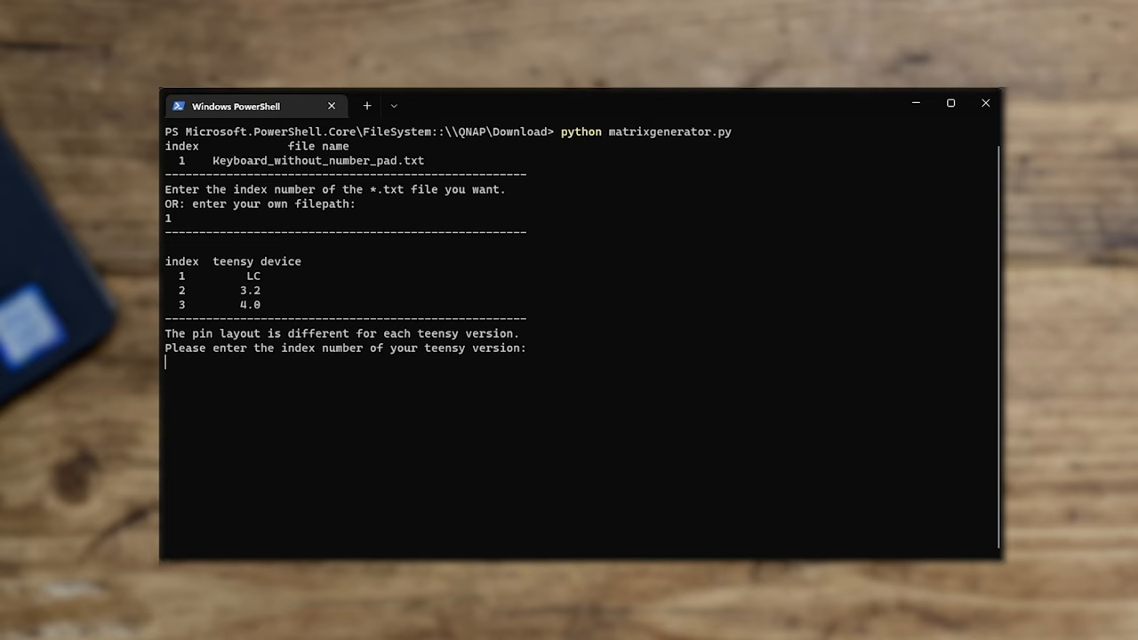
{"action": "type", "text": "1"}
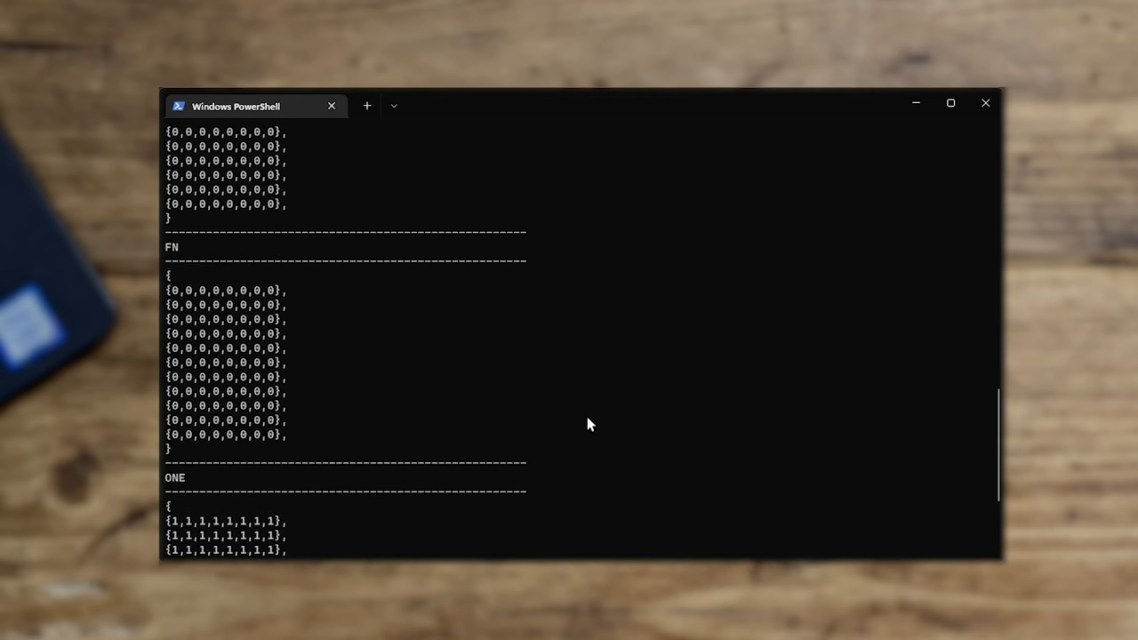
{"action": "scroll", "scroll_direction": "down", "scroll_amount": 3}
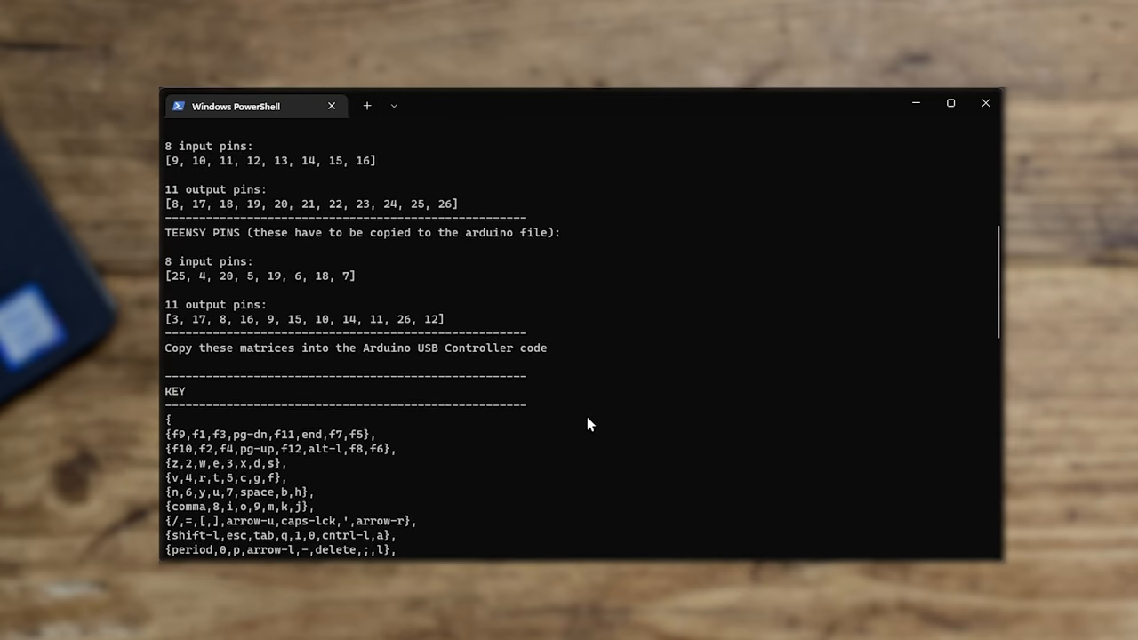
{"action": "mouse_move", "coordinate": [792, 391]}
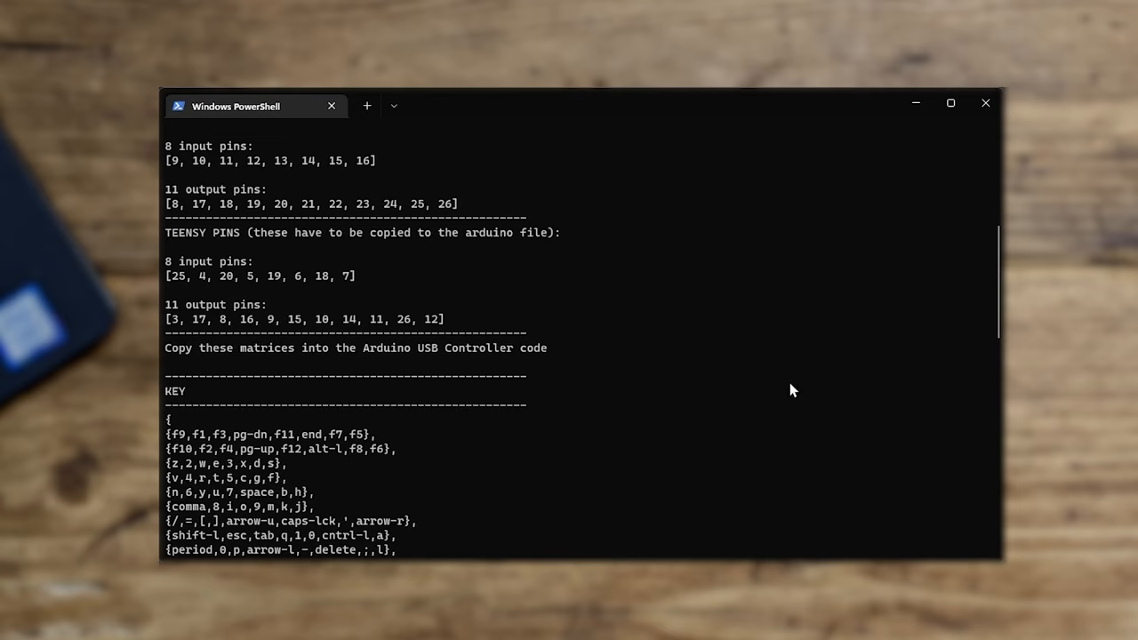
{"action": "mouse_move", "coordinate": [175, 322]}
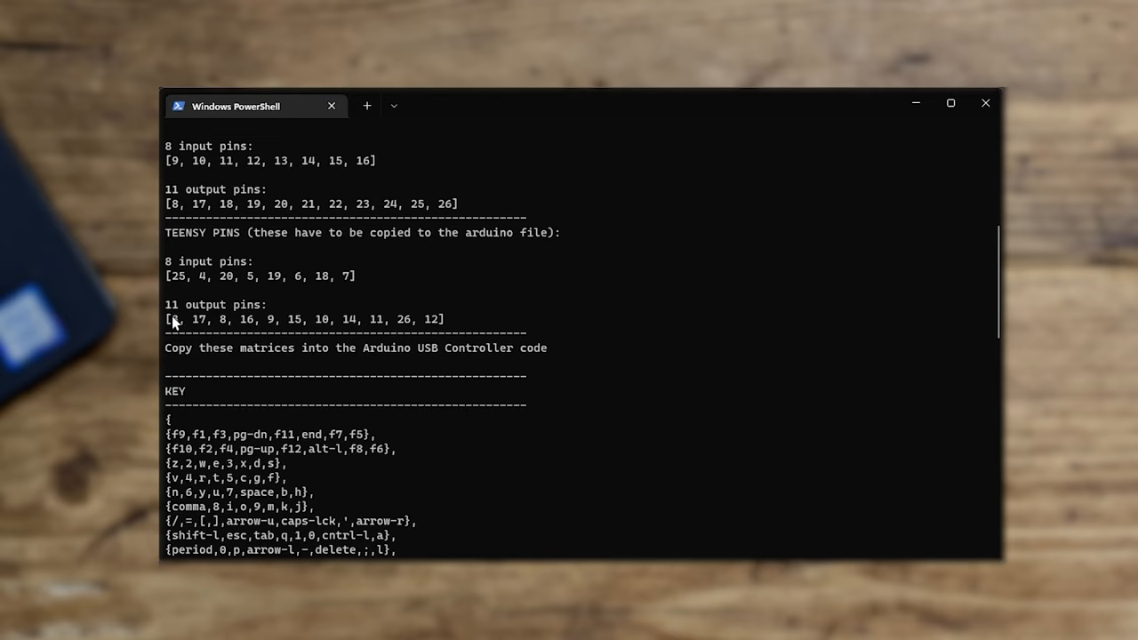
{"action": "mouse_move", "coordinate": [257, 324]}
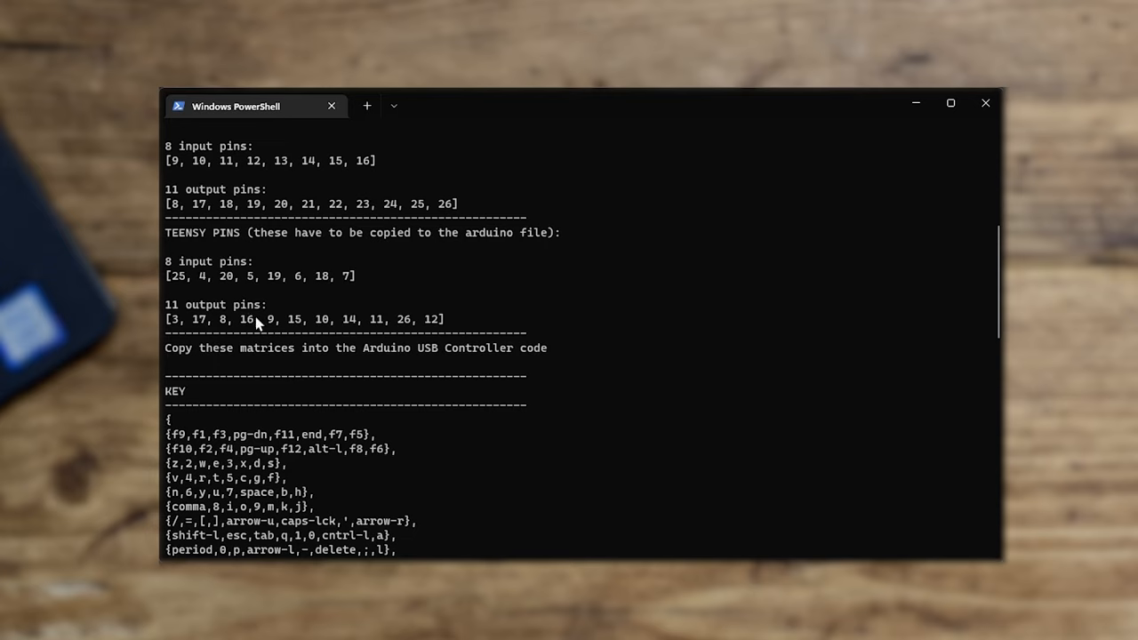
{"action": "mouse_move", "coordinate": [455, 345]}
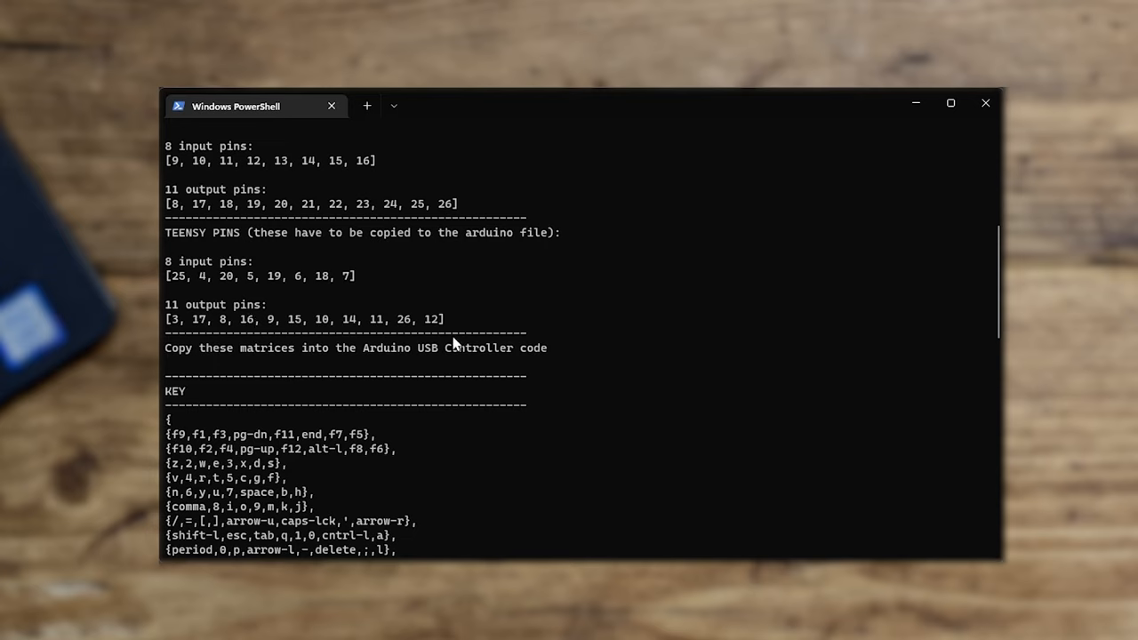
{"action": "scroll", "scroll_direction": "down", "scroll_amount": 3}
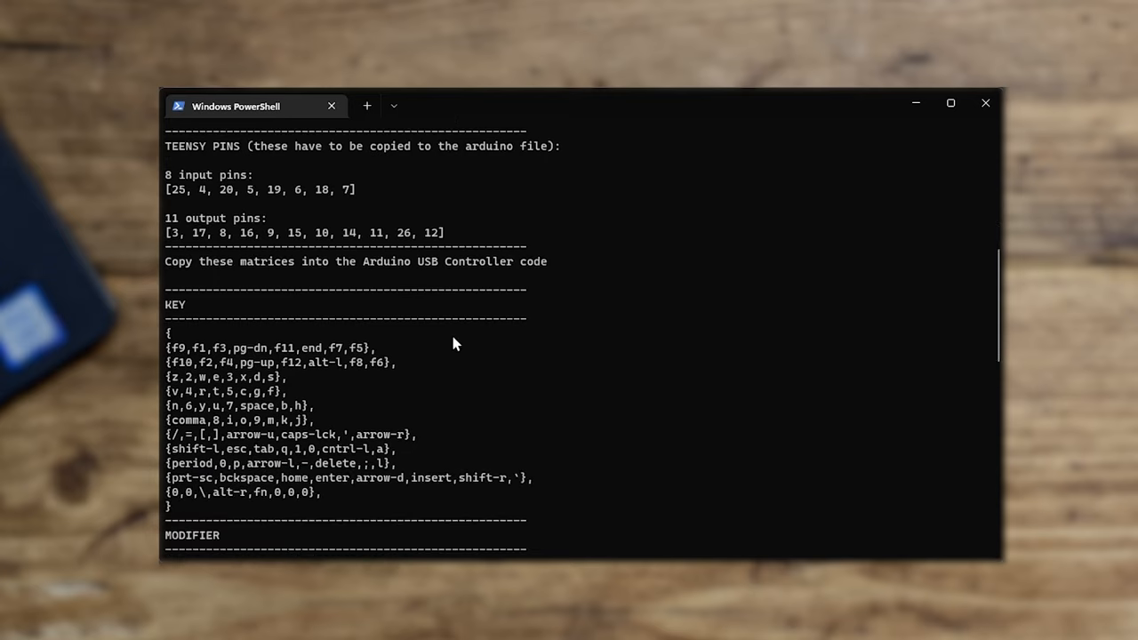
{"action": "scroll", "scroll_direction": "down", "scroll_amount": 3}
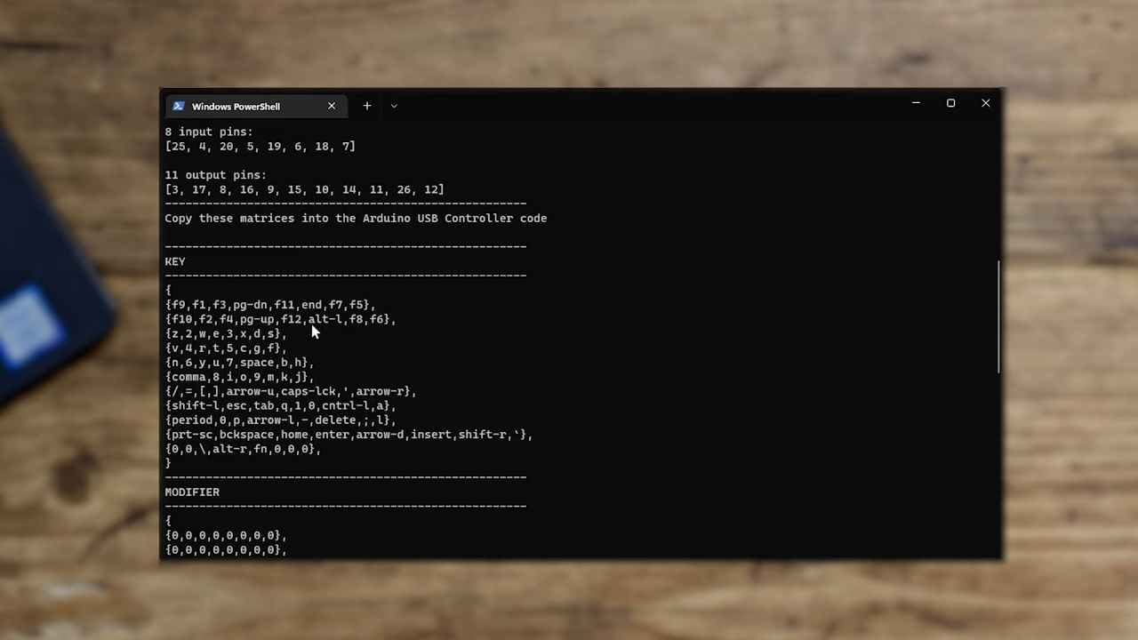
{"action": "mouse_move", "coordinate": [388, 417]}
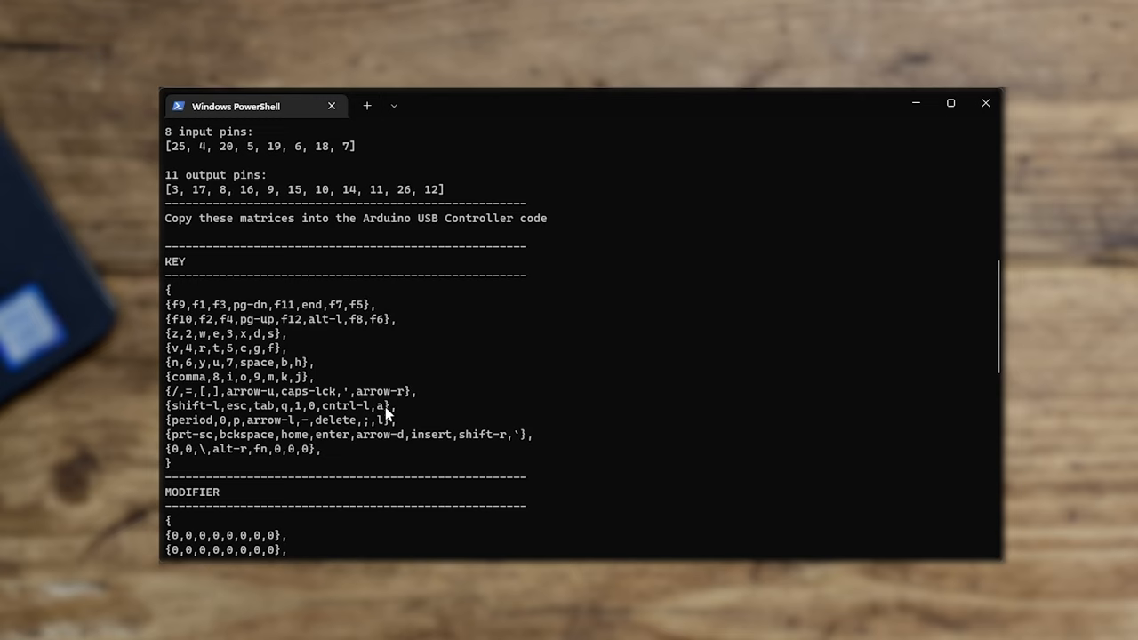
{"action": "mouse_move", "coordinate": [196, 315]}
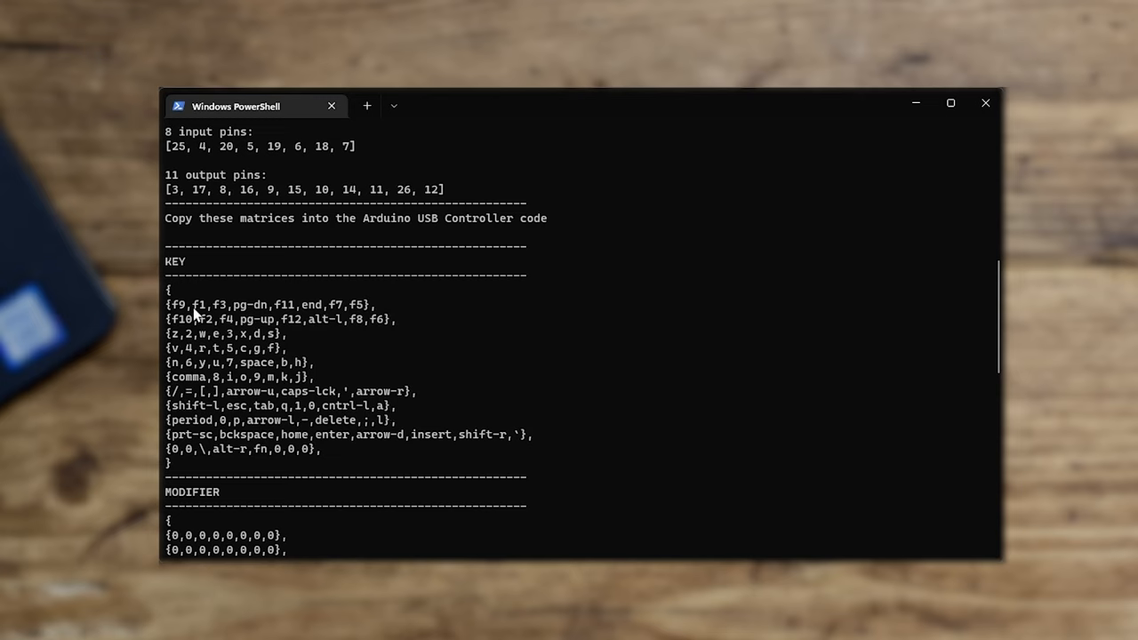
{"action": "mouse_move", "coordinate": [312, 313]}
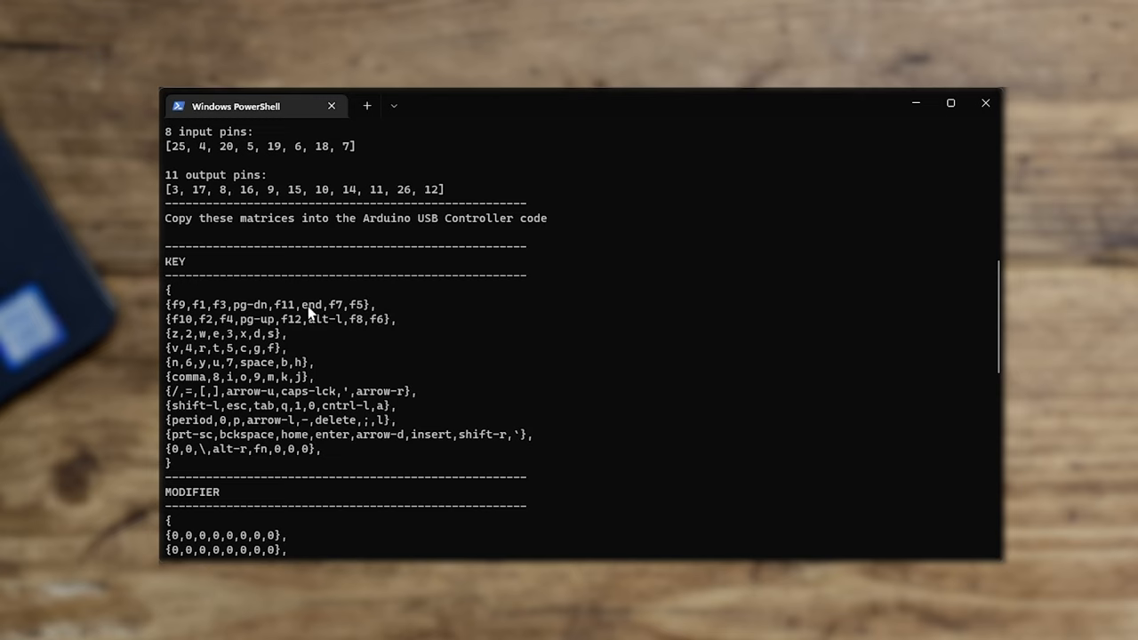
{"action": "mouse_move", "coordinate": [176, 310]}
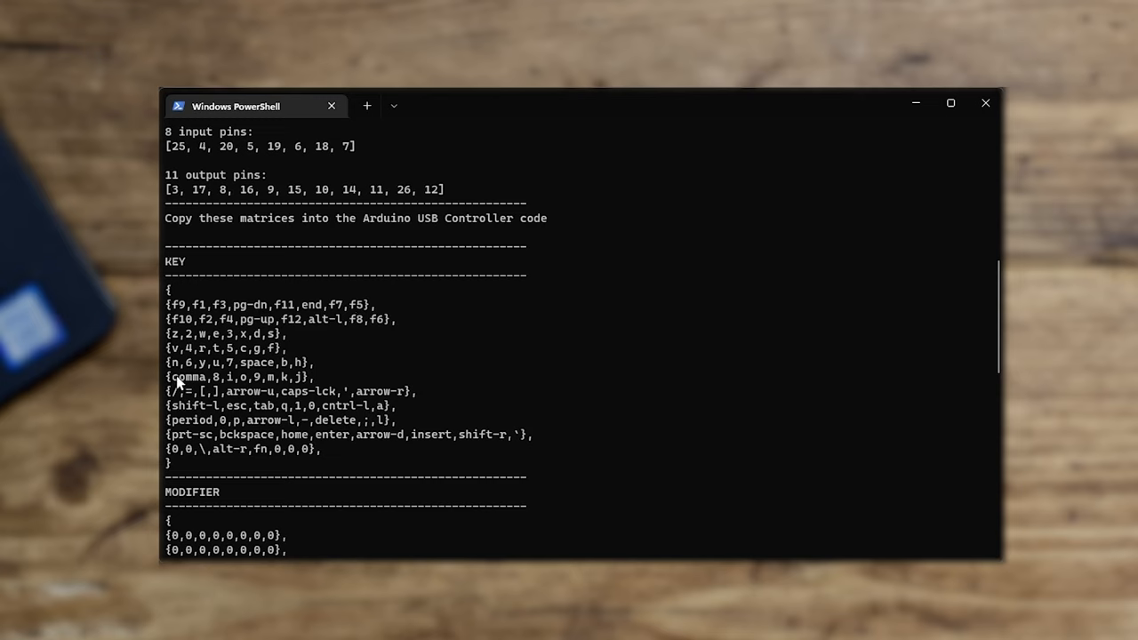
{"action": "mouse_move", "coordinate": [311, 422]}
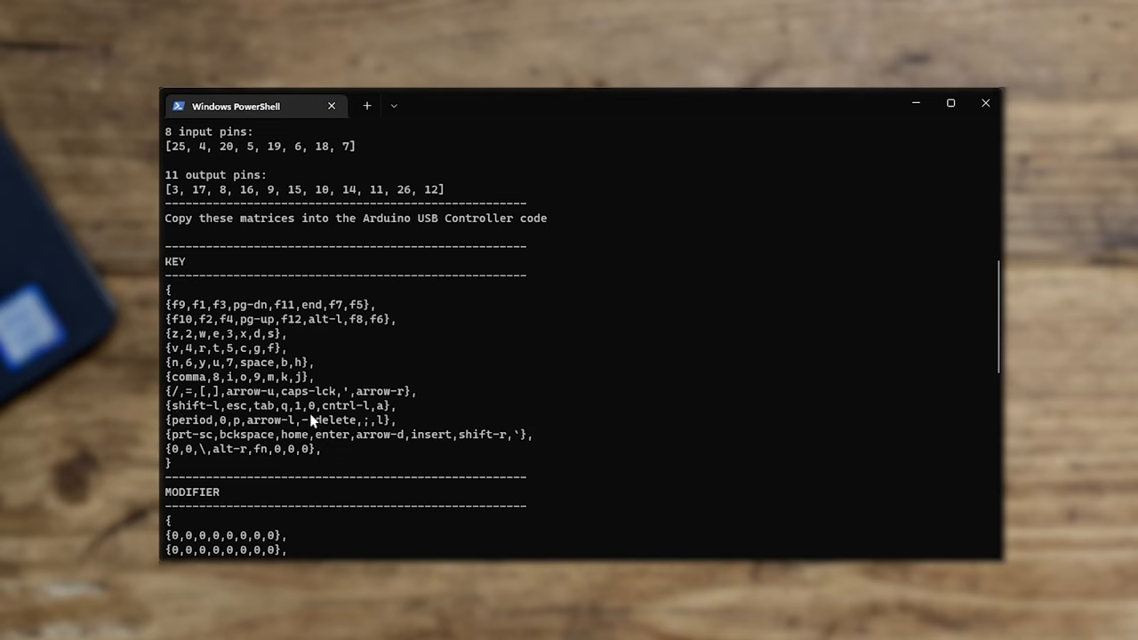
{"action": "mouse_move", "coordinate": [382, 415]}
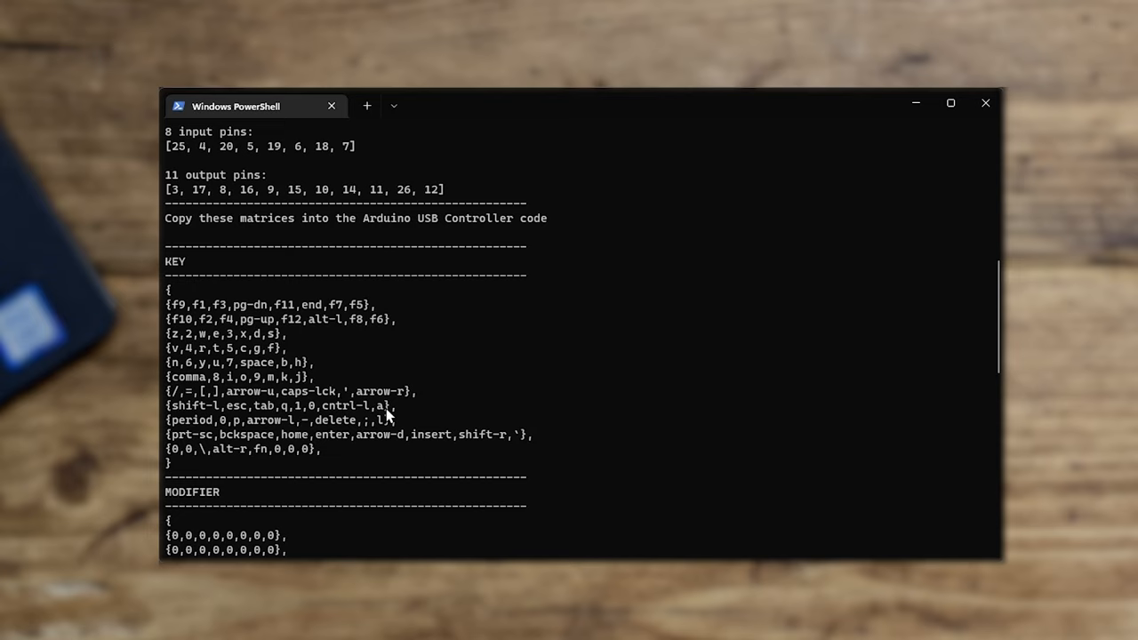
{"action": "mouse_move", "coordinate": [398, 401]}
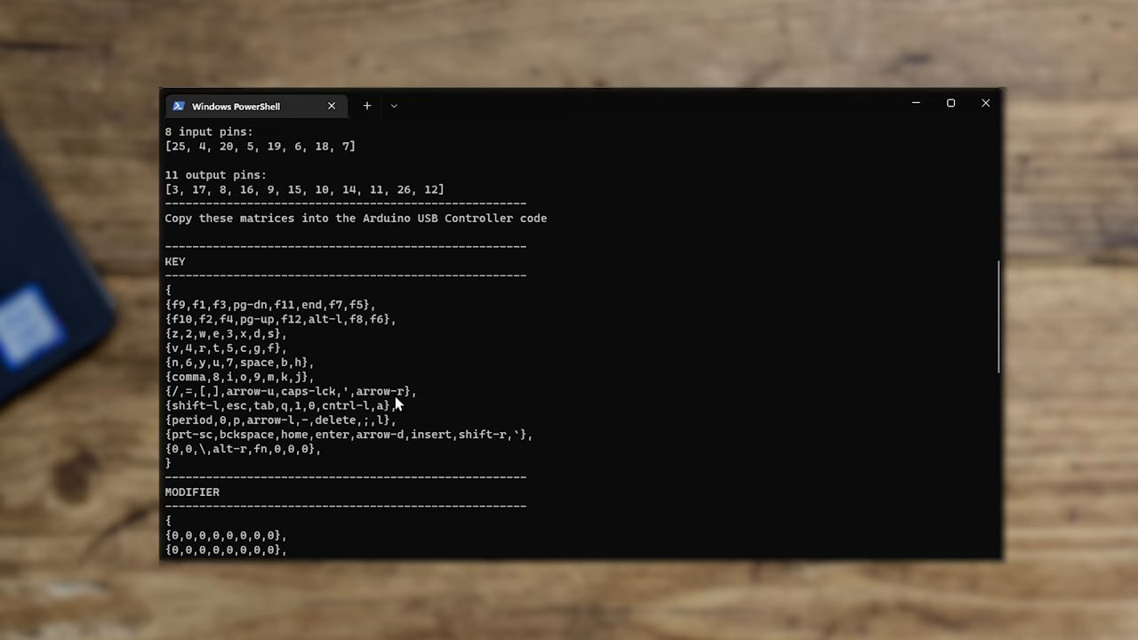
{"action": "scroll", "scroll_direction": "down", "scroll_amount": 3}
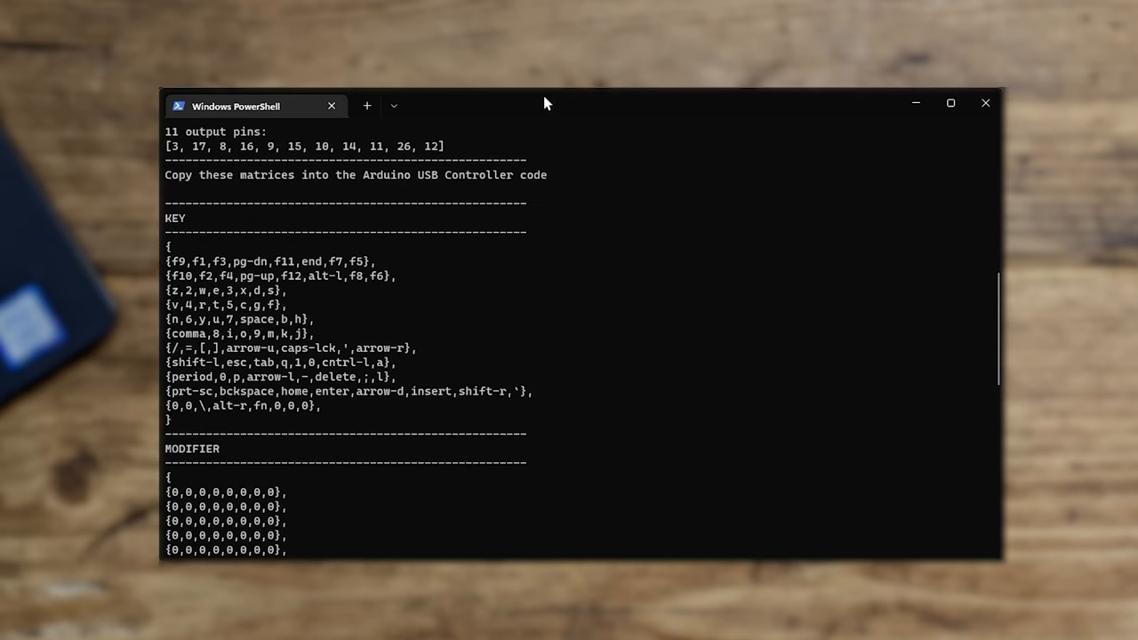
{"action": "mouse_move", "coordinate": [551, 259]}
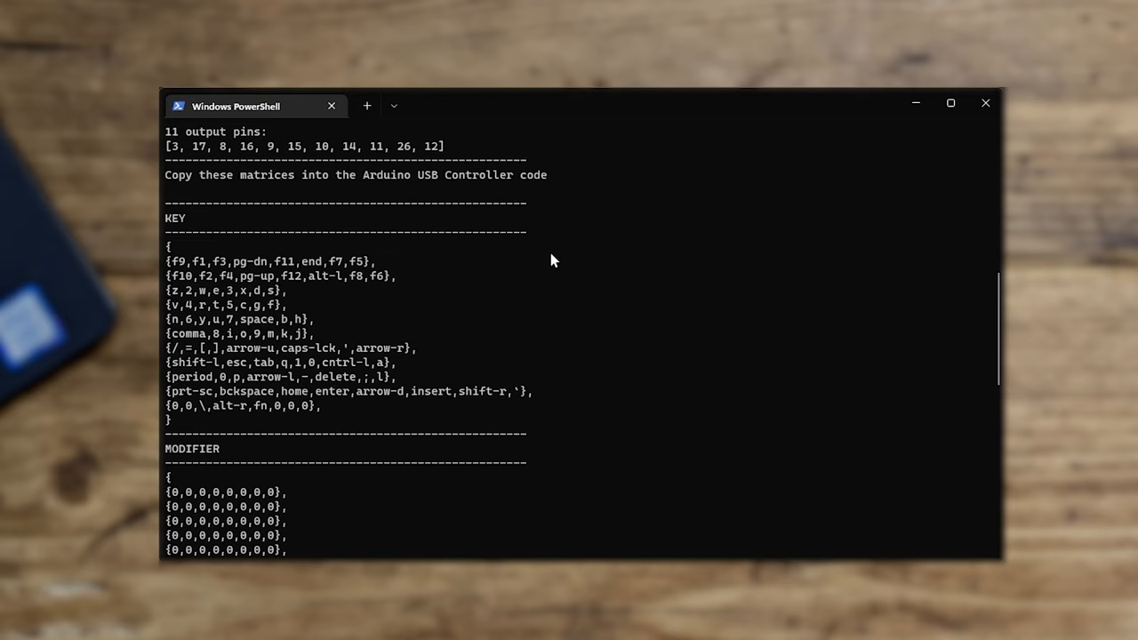
{"action": "mouse_move", "coordinate": [347, 151]}
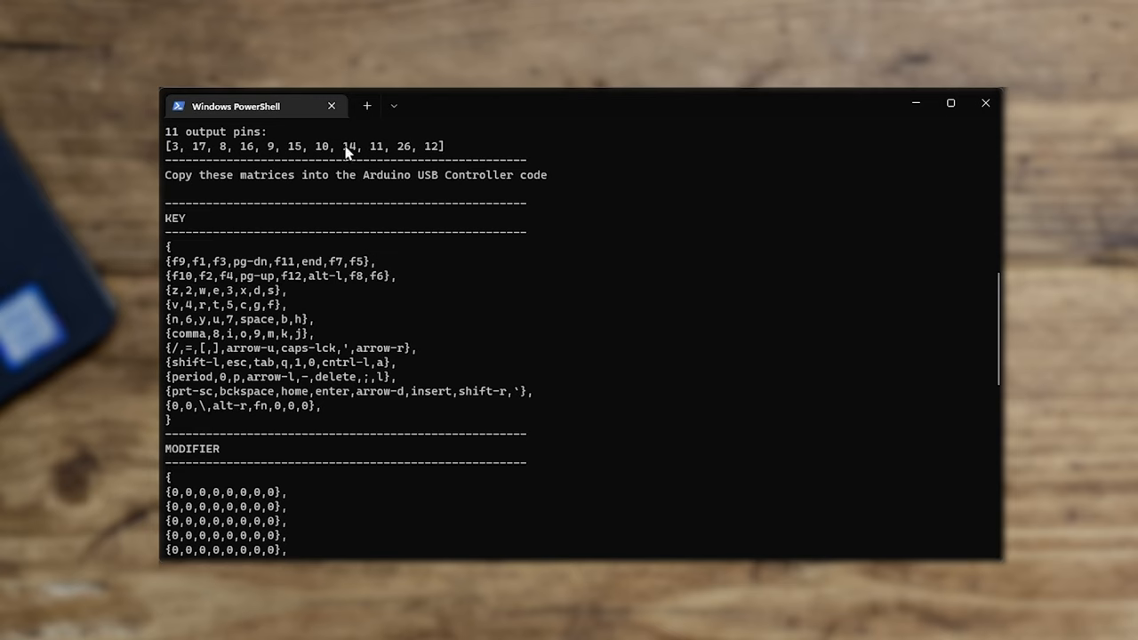
{"action": "mouse_move", "coordinate": [347, 151]}
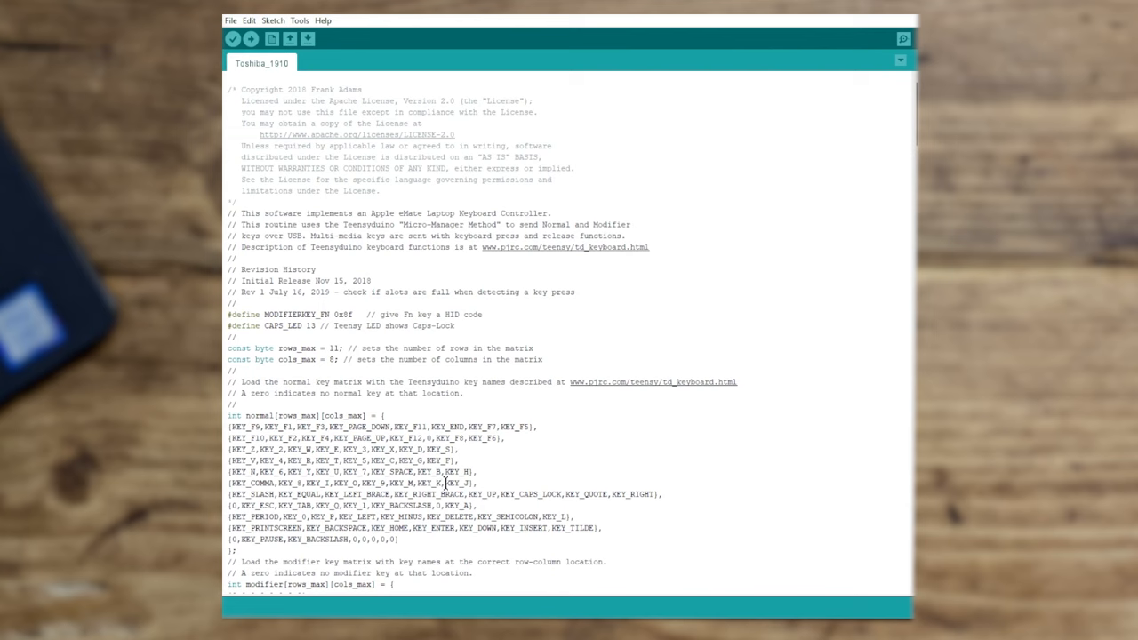
{"action": "left_click_drag", "start_coordinate": [229, 426], "coordinate": [398, 540]}
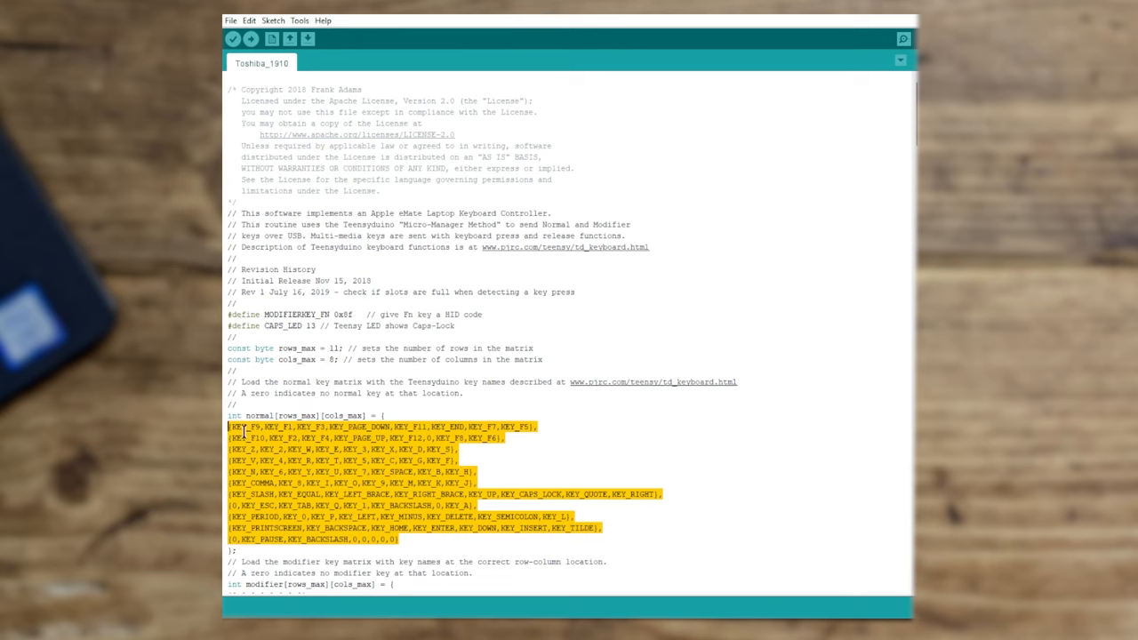
{"action": "left_click", "coordinate": [281, 426]}
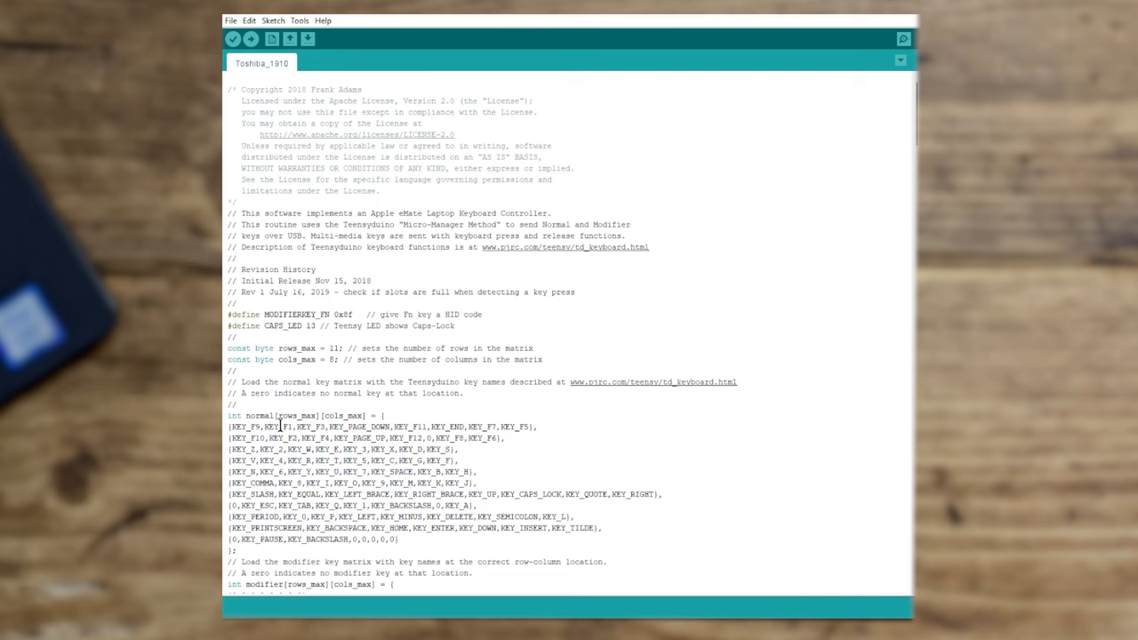
{"action": "mouse_move", "coordinate": [574, 388]}
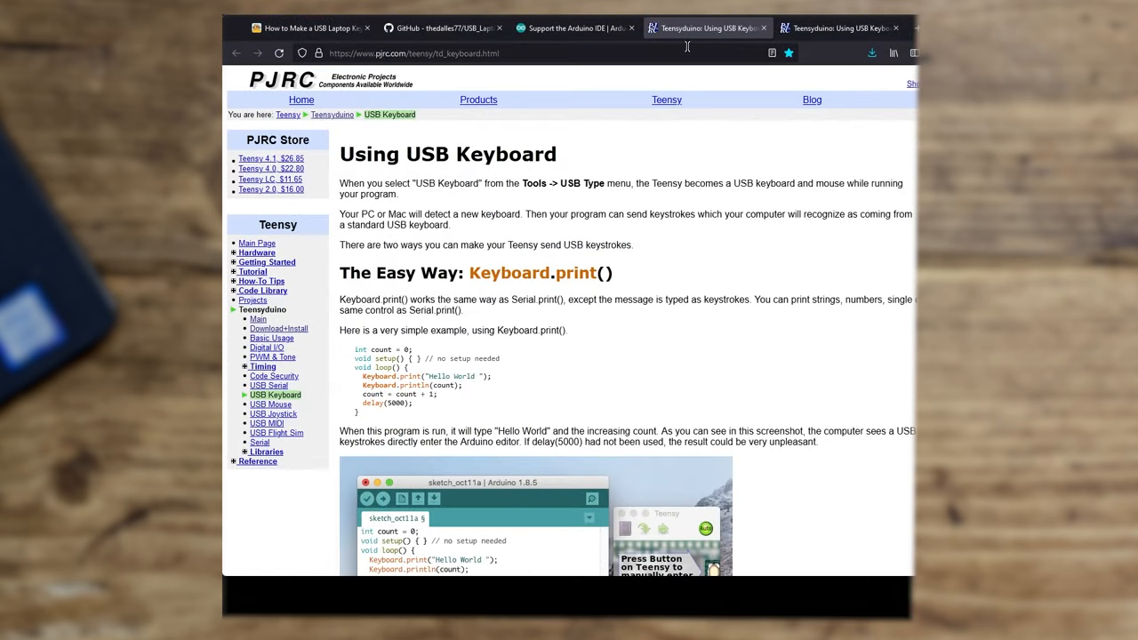
{"action": "mouse_move", "coordinate": [362, 224]}
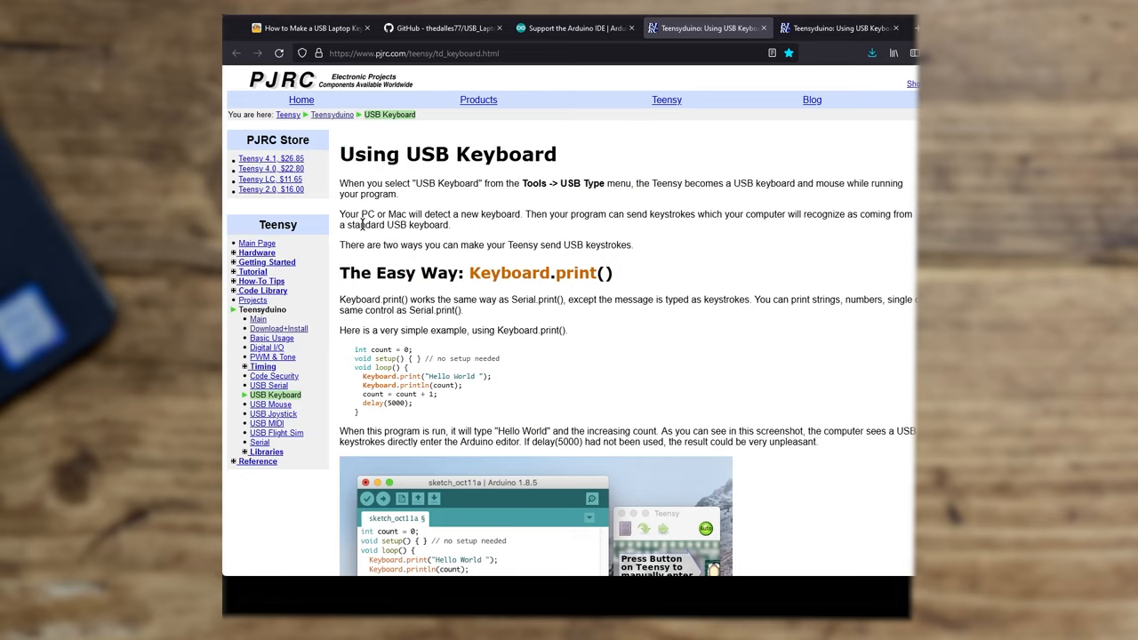
Scroll PJRC's Using USB Keyboard page down to the Normal and Modifier Keys tables
{"action": "scroll", "scroll_direction": "down", "scroll_amount": 3}
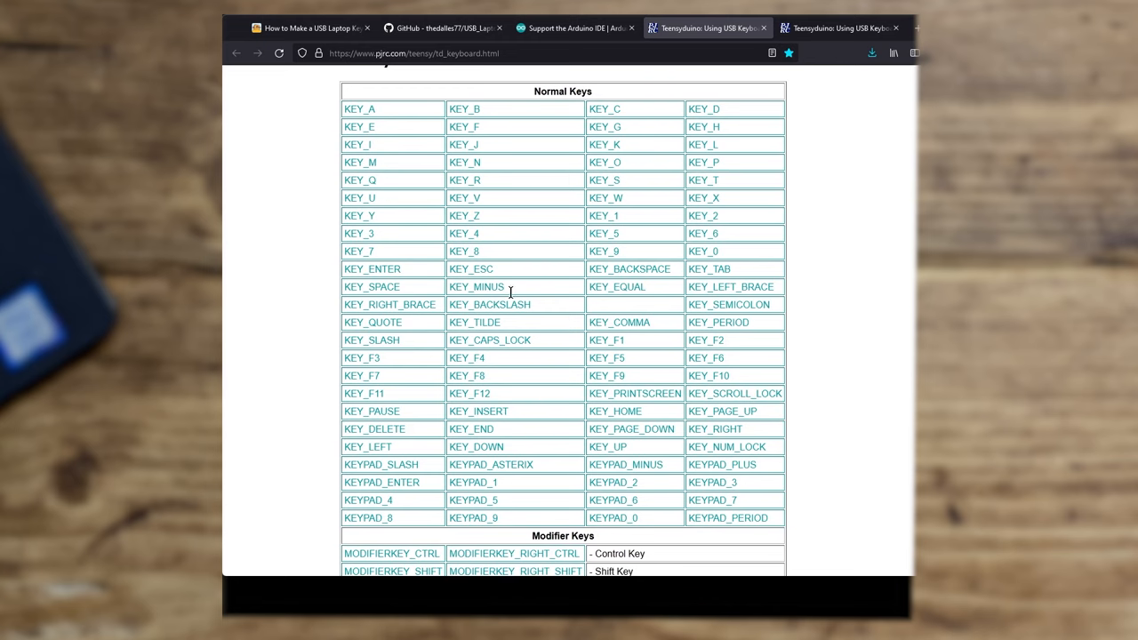
{"action": "mouse_move", "coordinate": [512, 433]}
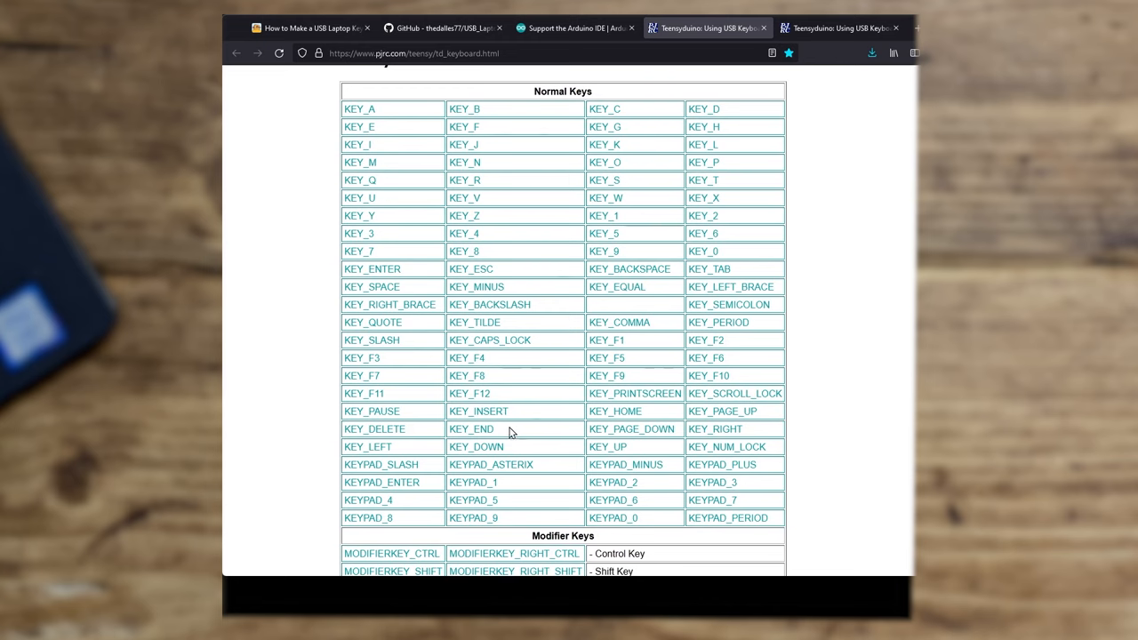
{"action": "scroll", "scroll_direction": "down", "scroll_amount": 3}
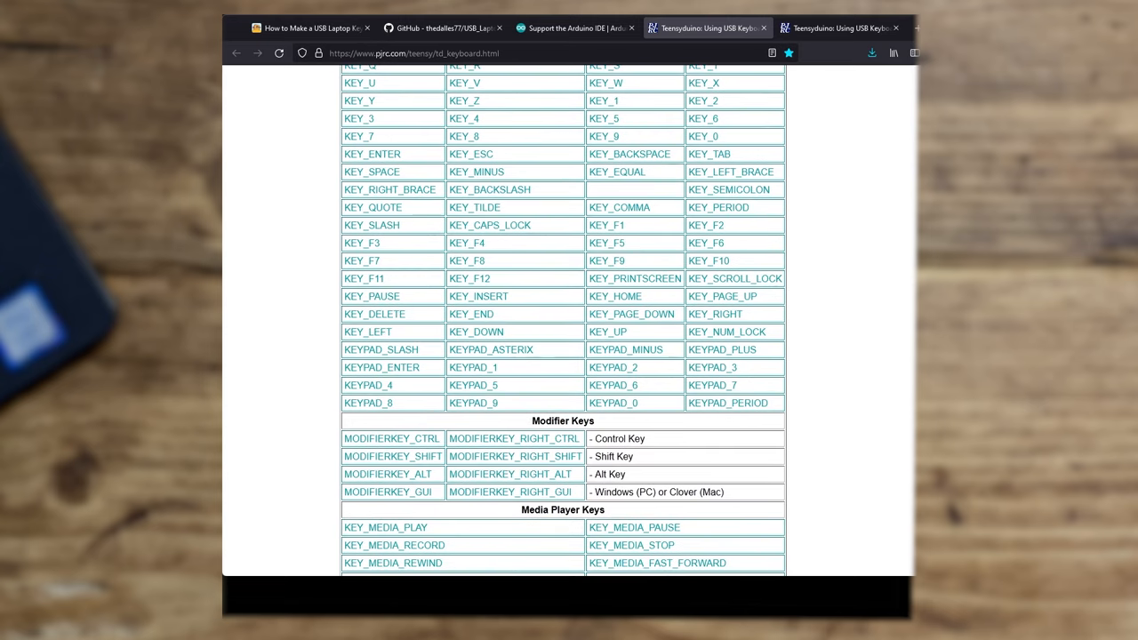
{"action": "mouse_move", "coordinate": [811, 527]}
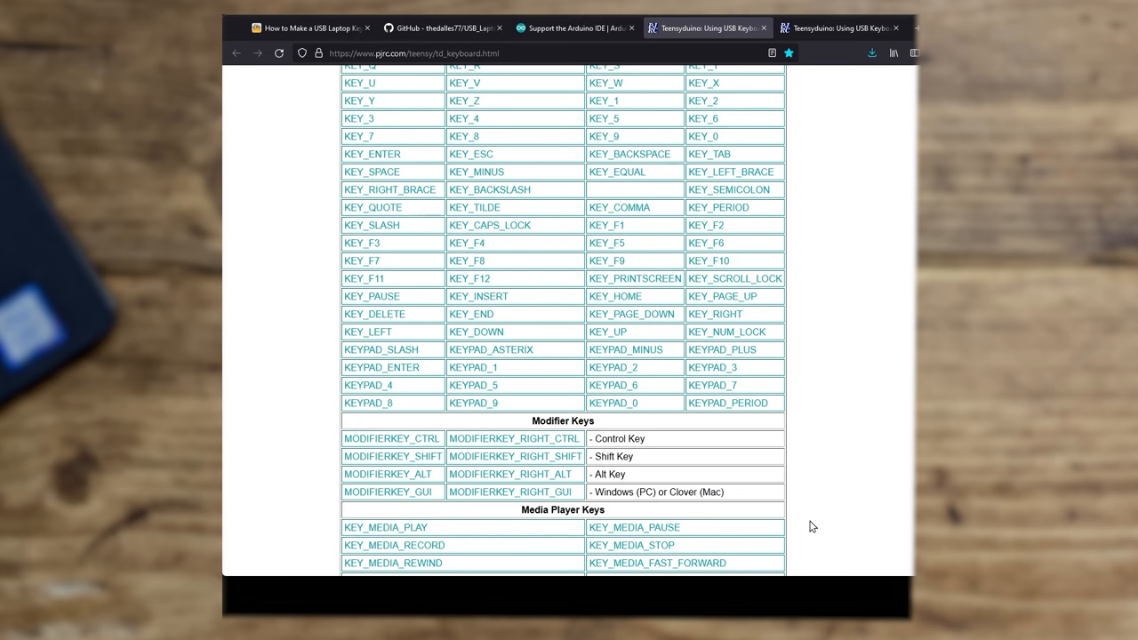
{"action": "scroll", "scroll_direction": "down", "scroll_amount": 3}
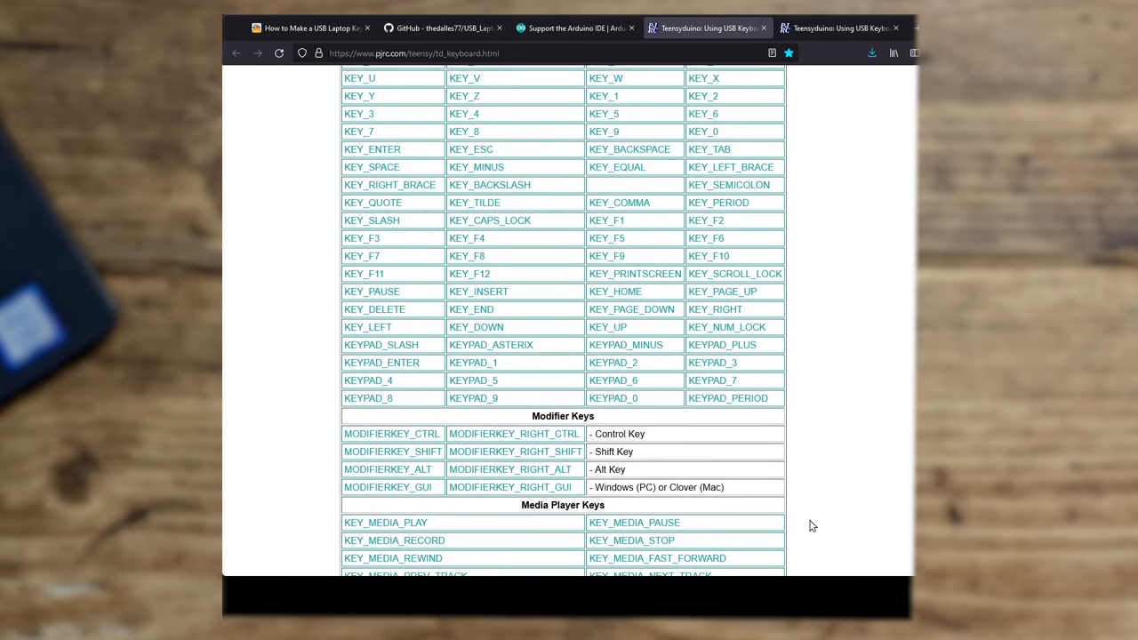
{"action": "mouse_move", "coordinate": [519, 412]}
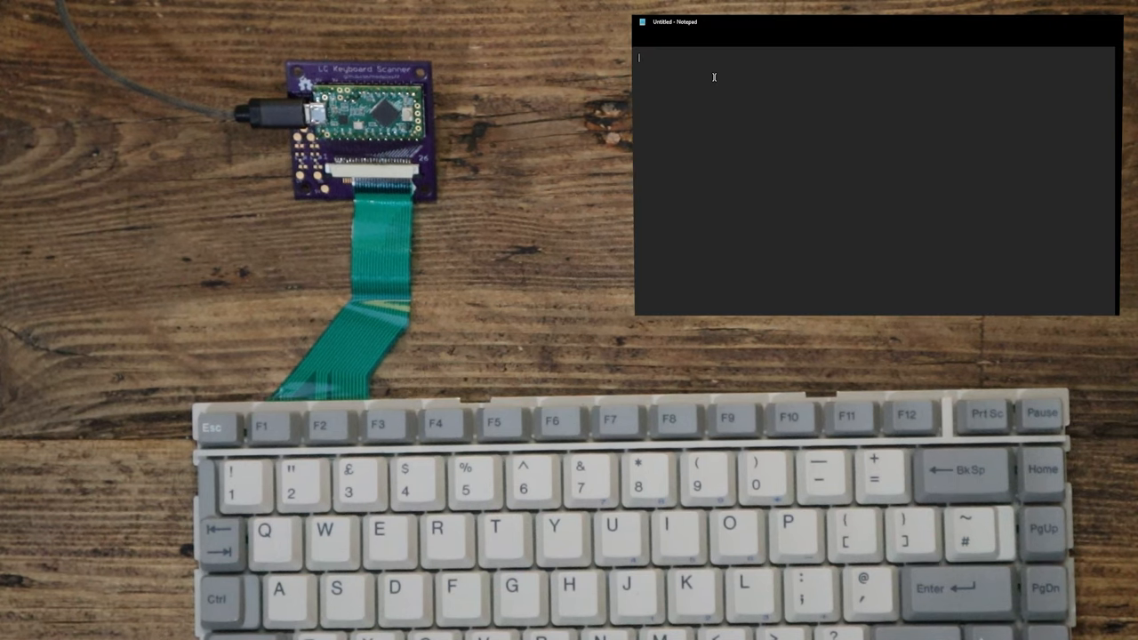
Type 'abcdef' and 'ghijklasjdhjdks' on the laptop keyboard into untitled Notepad
{"action": "type", "text": "abcdef"}
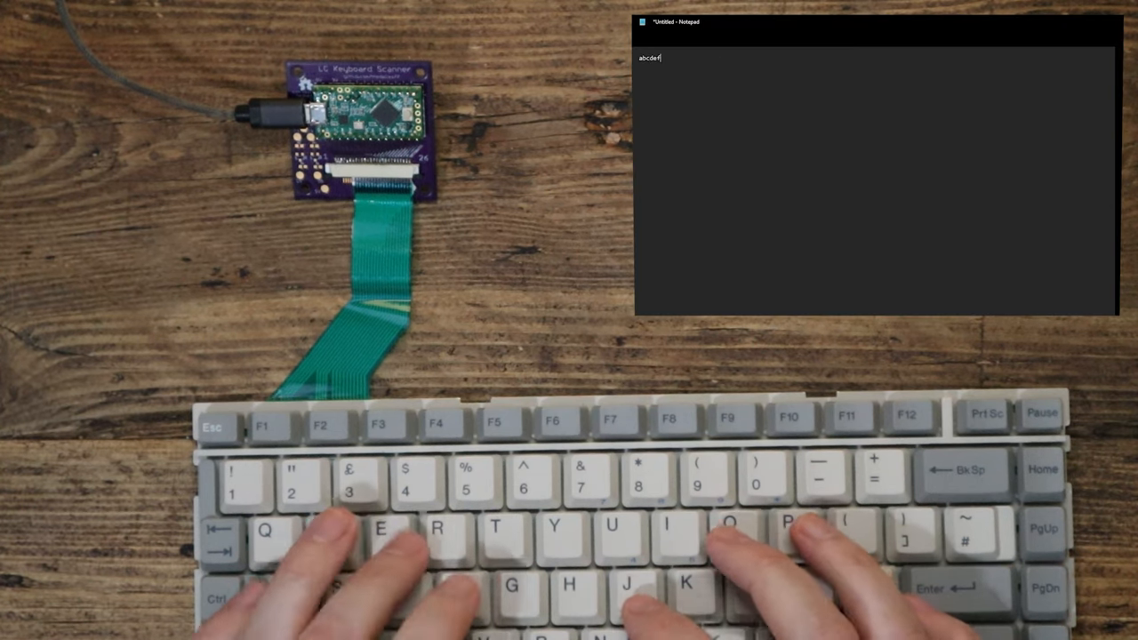
{"action": "type", "text": "ghijklasjdhjdksfhasjkdfhsdfhjdsfdsfdsjfhsdfsjhsdhjfjhfsdfjksfhds"}
{"action": "type", "text": "jsdfhskfhdjkfhd"}
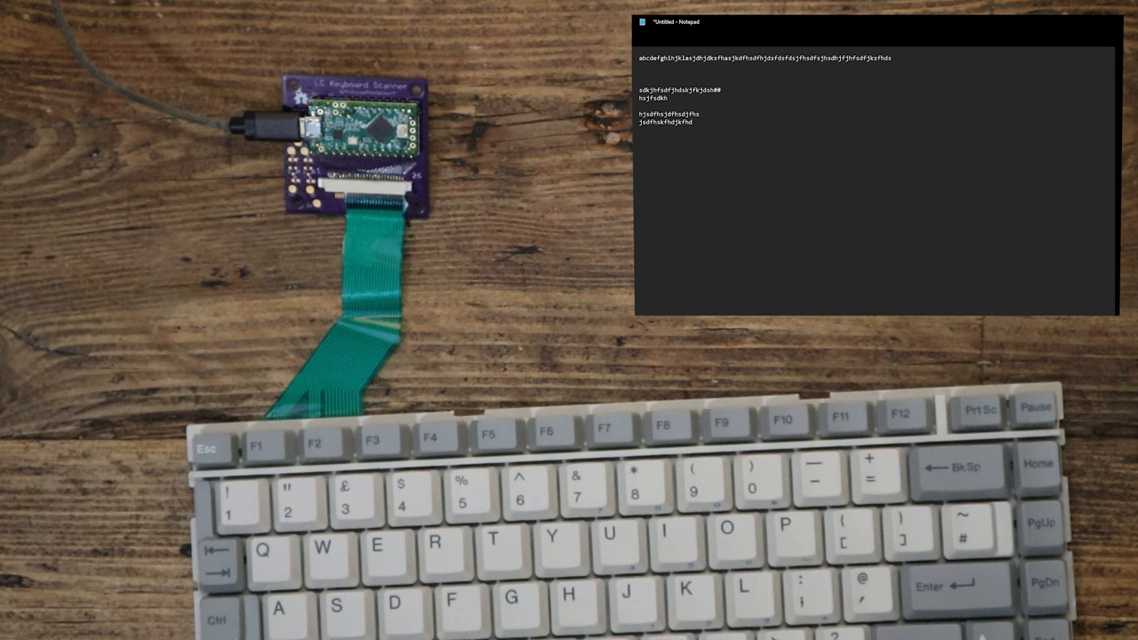
{"action": "mouse_move", "coordinate": [652, 42]}
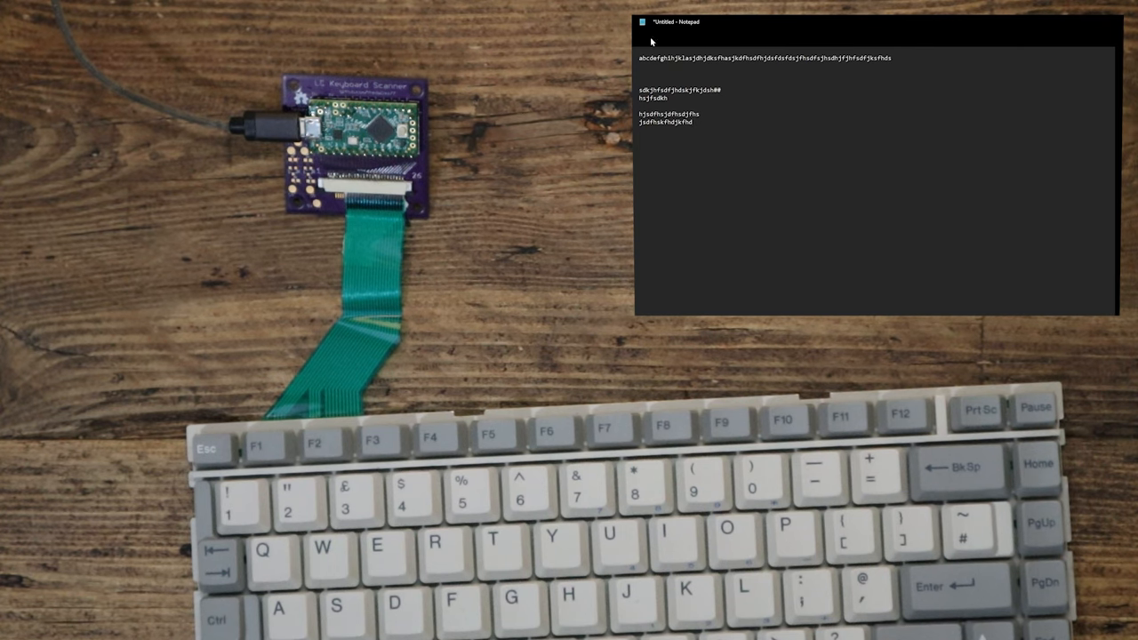